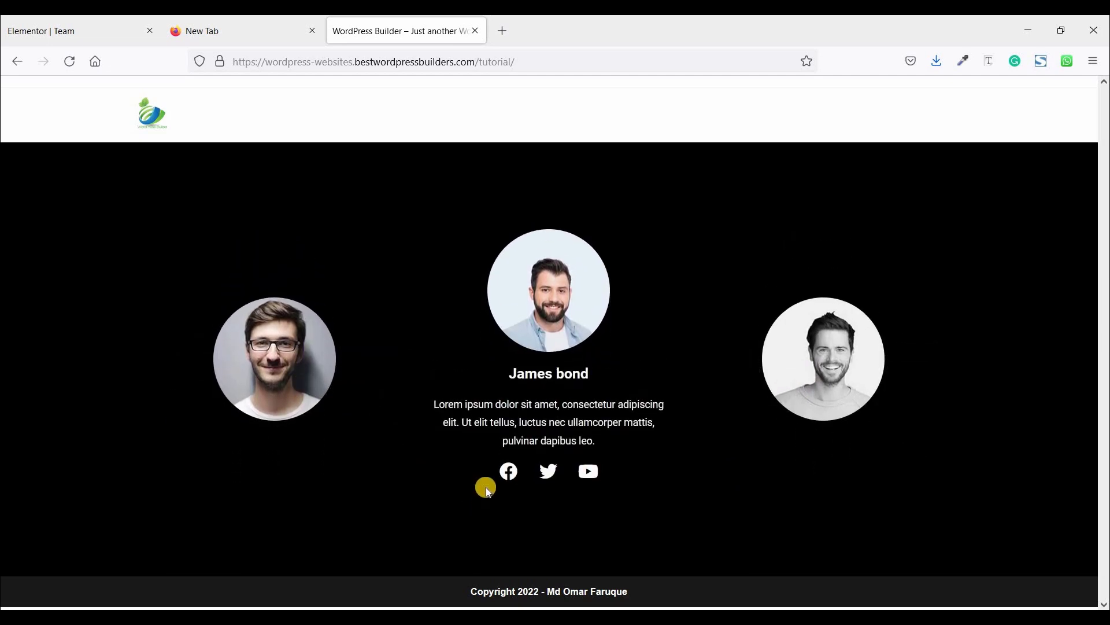
mouse_move(95, 61)
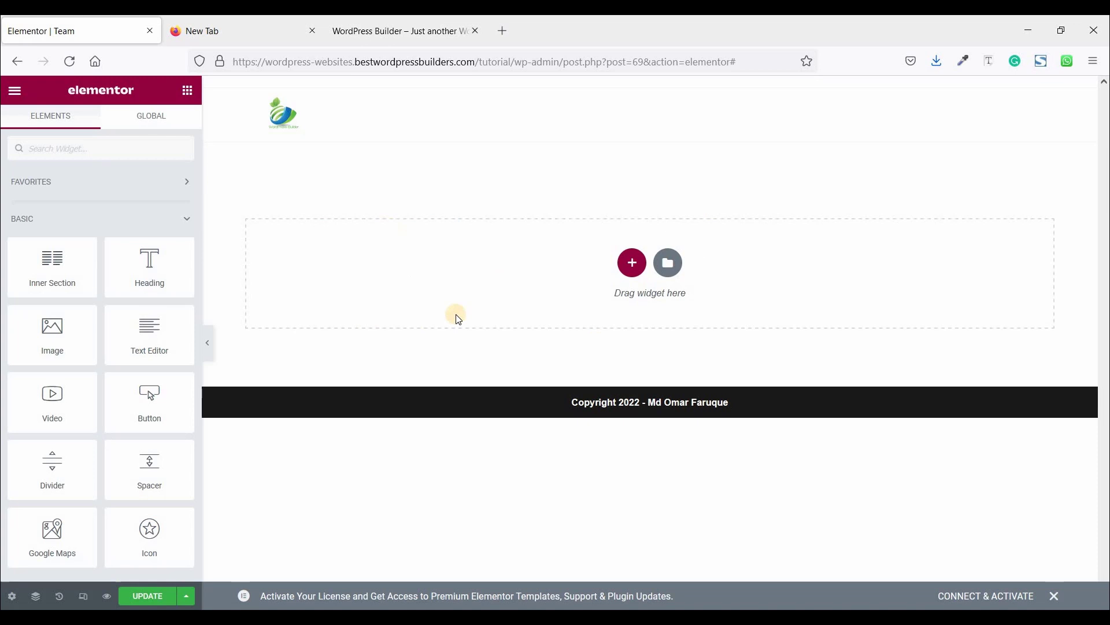
mouse_move(632, 282)
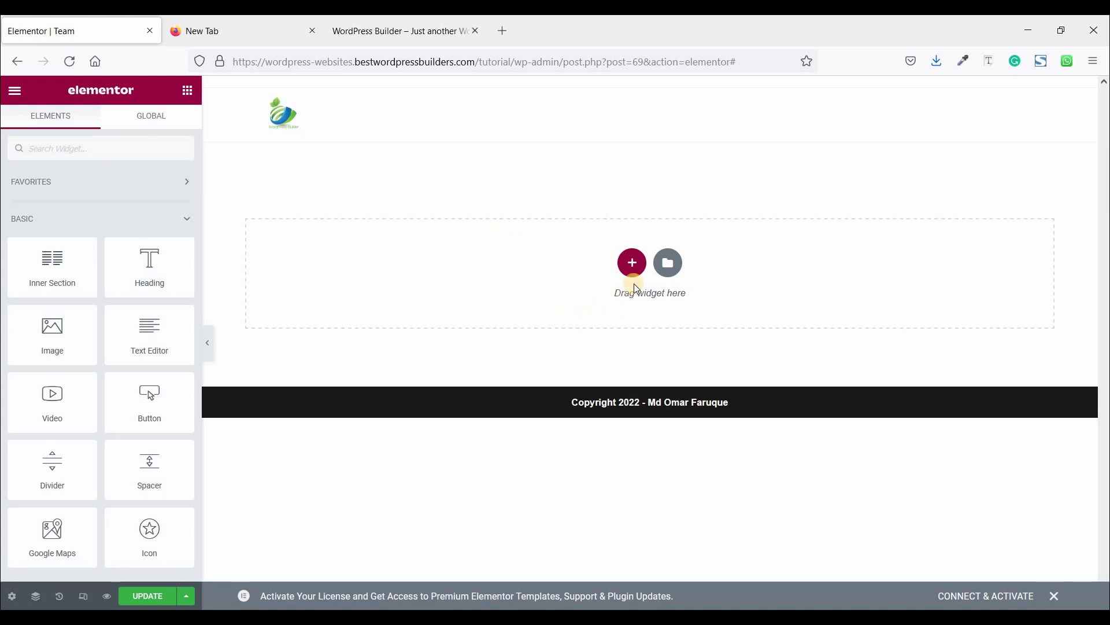
Step: Add a three-column section and give it a 600 px minimum height
left_click(631, 262)
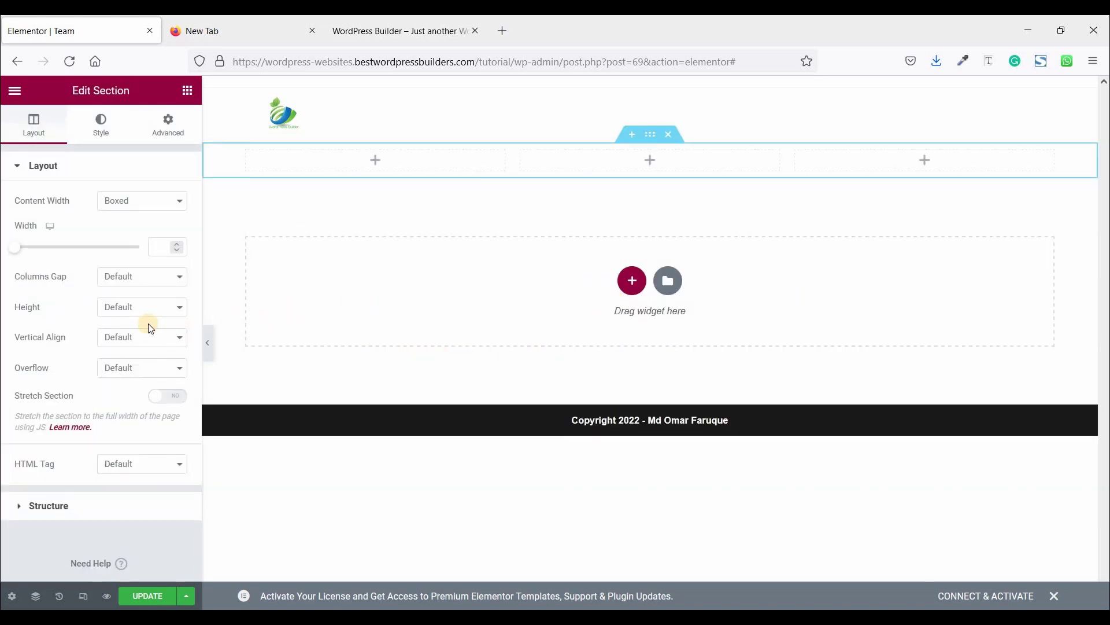
left_click(141, 305)
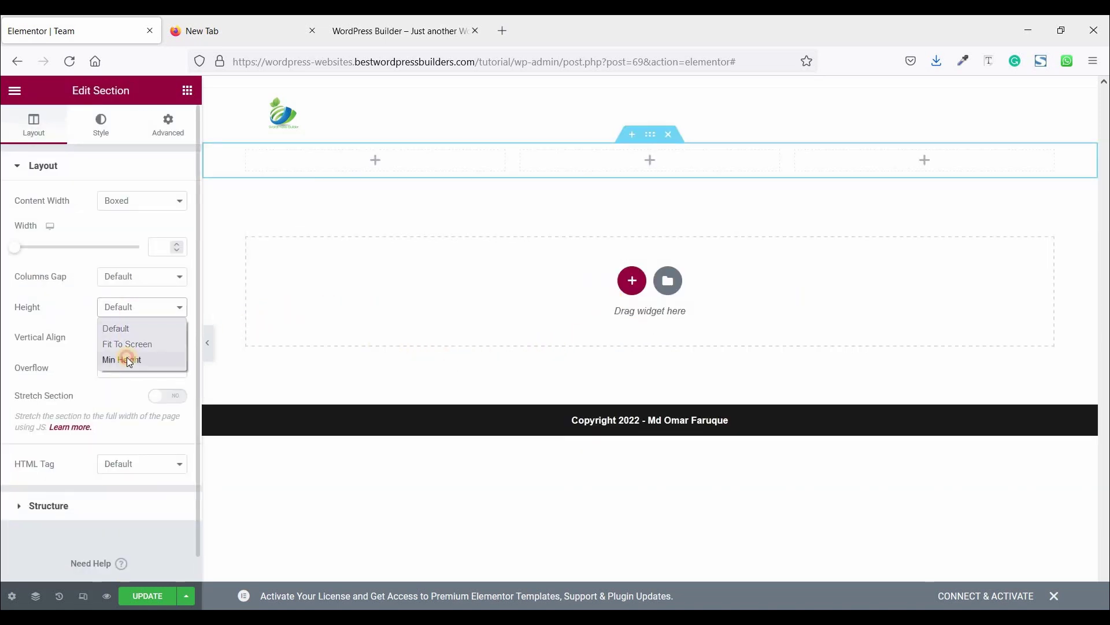
left_click(121, 360)
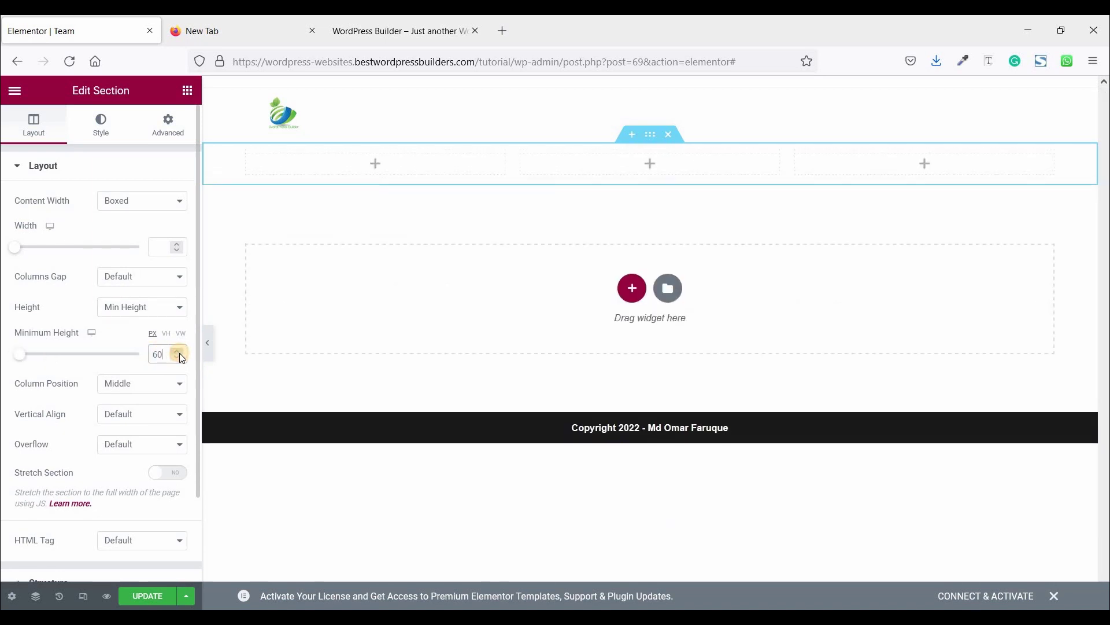
left_click(177, 351)
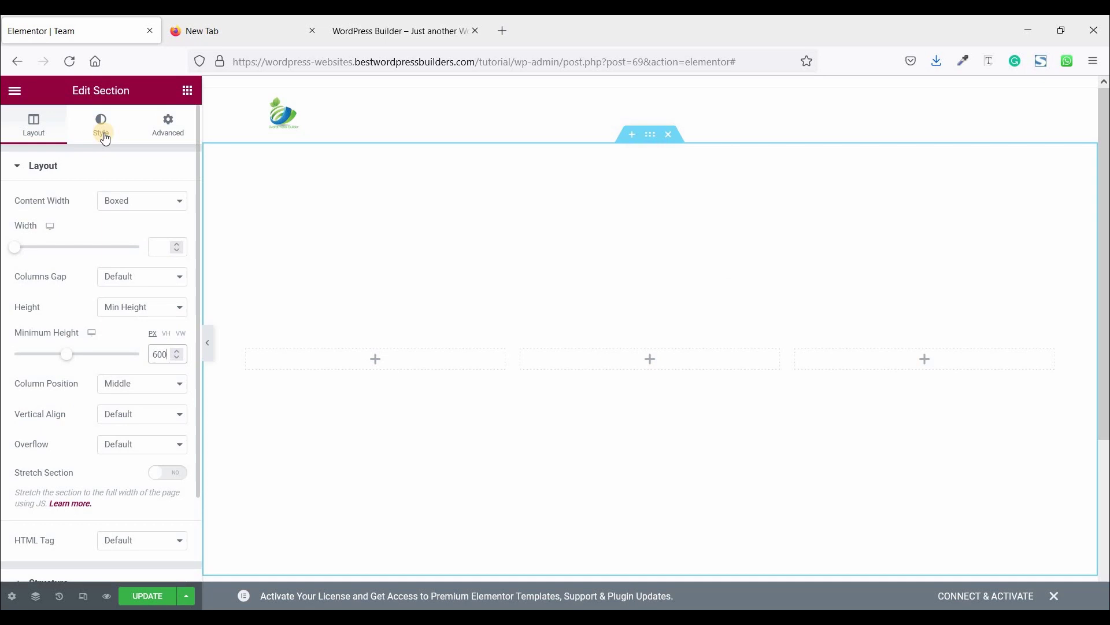
Step: Give the section a classic solid black (#000000) background
left_click(100, 124)
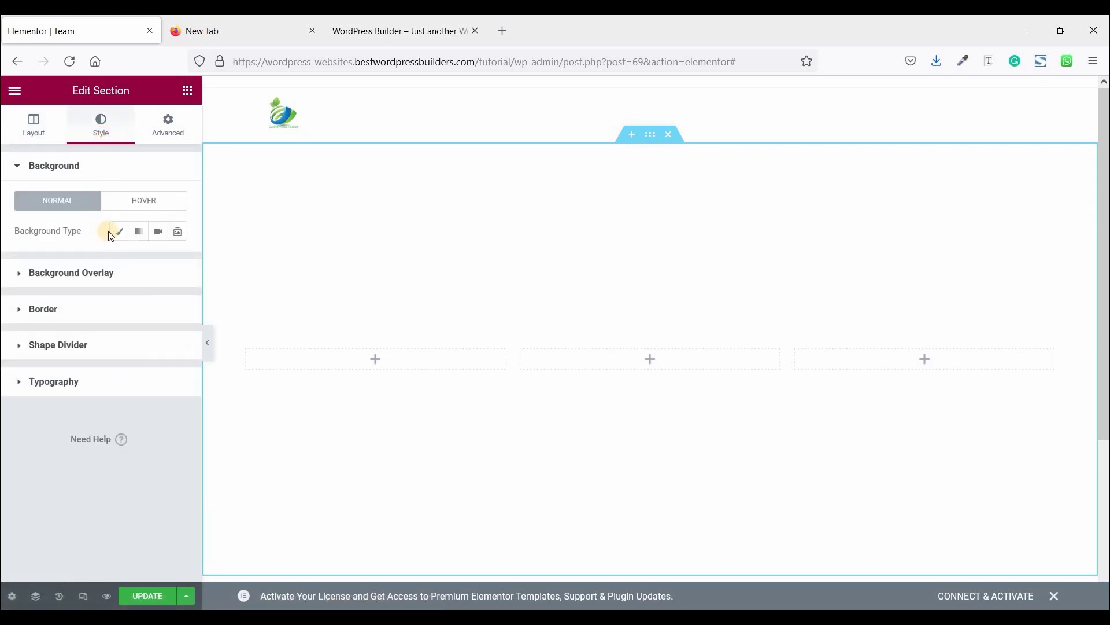
left_click(118, 231)
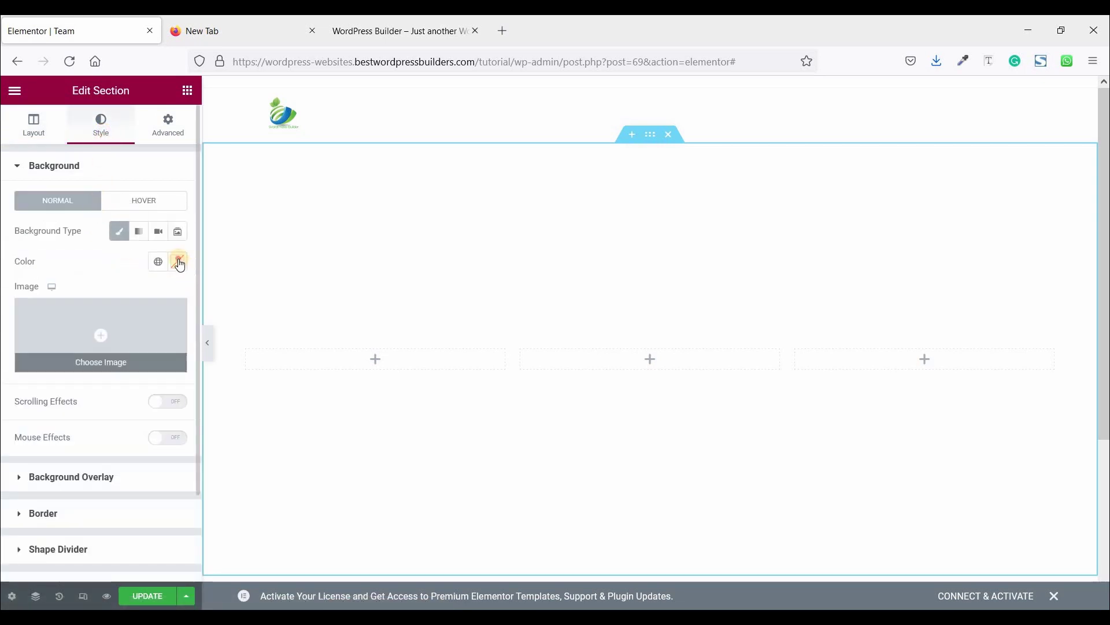
left_click(178, 262)
type("#000000")
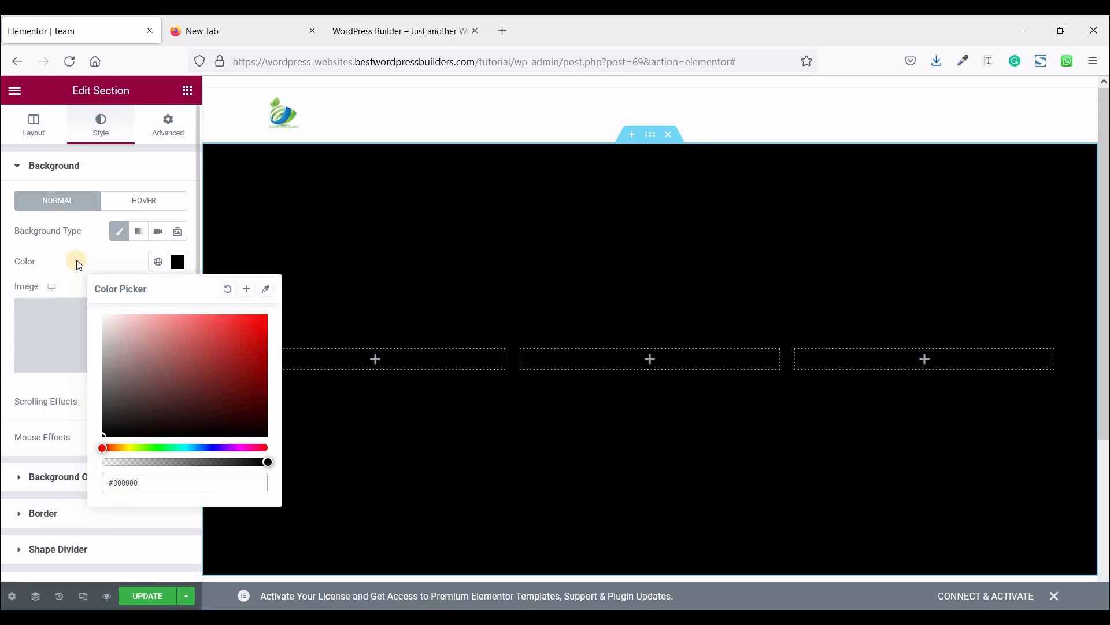
left_click(90, 262)
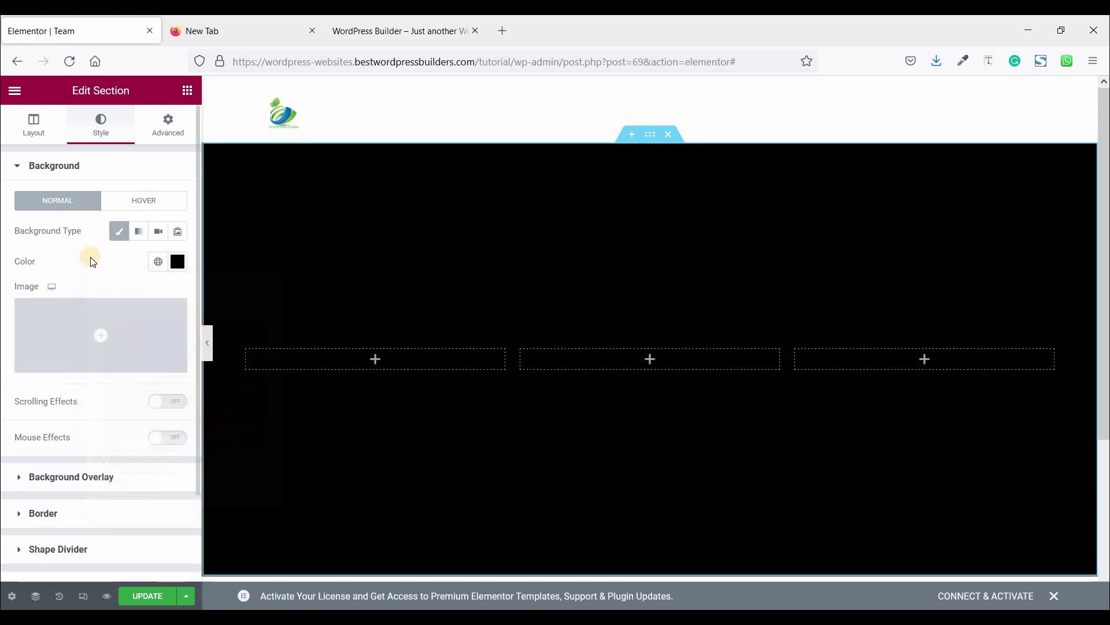
mouse_move(188, 90)
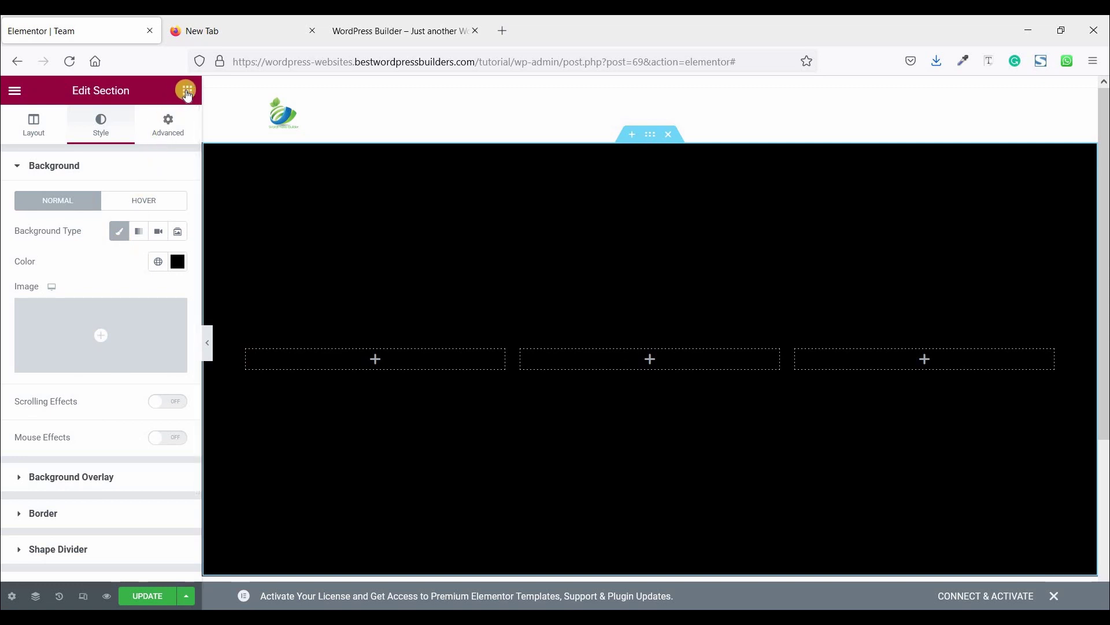
Step: Place an inner section with an Image widget in the middle column showing the bearded man's photo
left_click(187, 90)
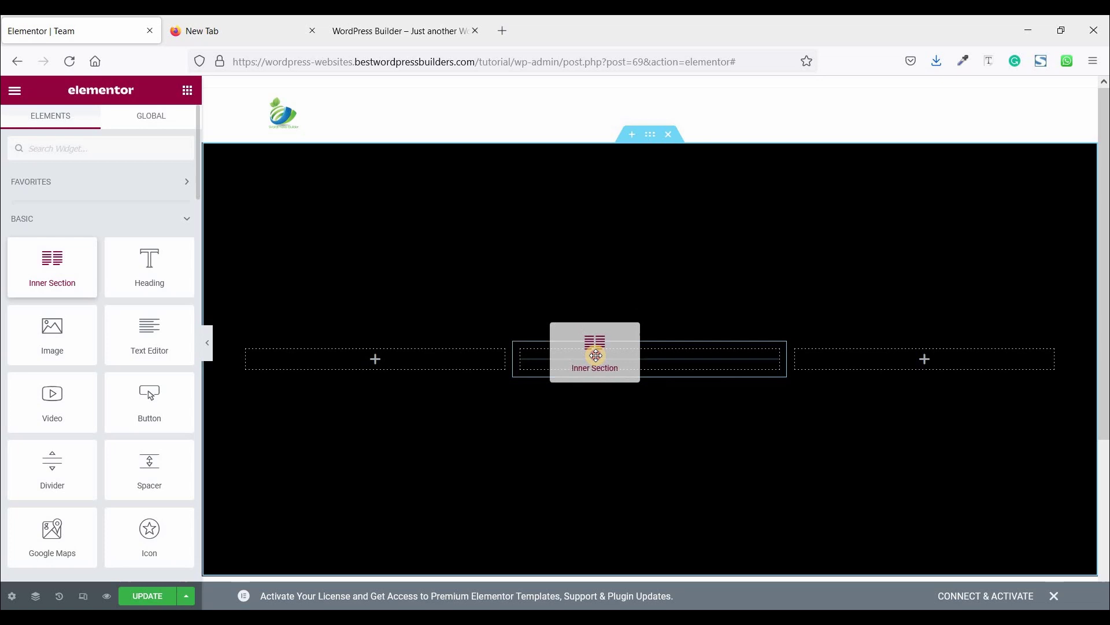
left_click(594, 353)
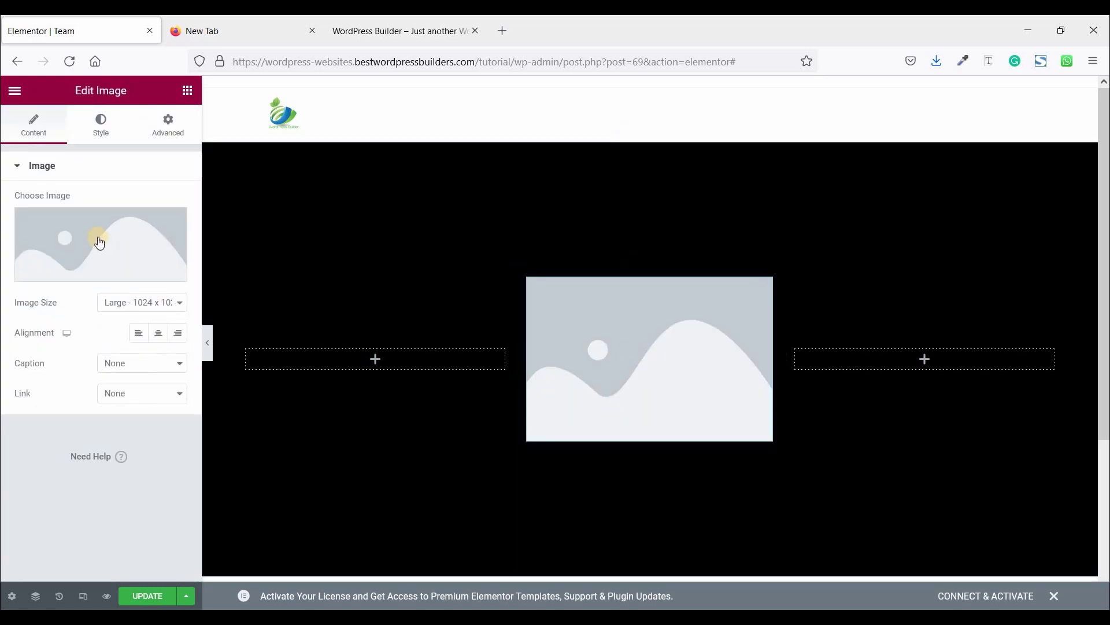
left_click(99, 243)
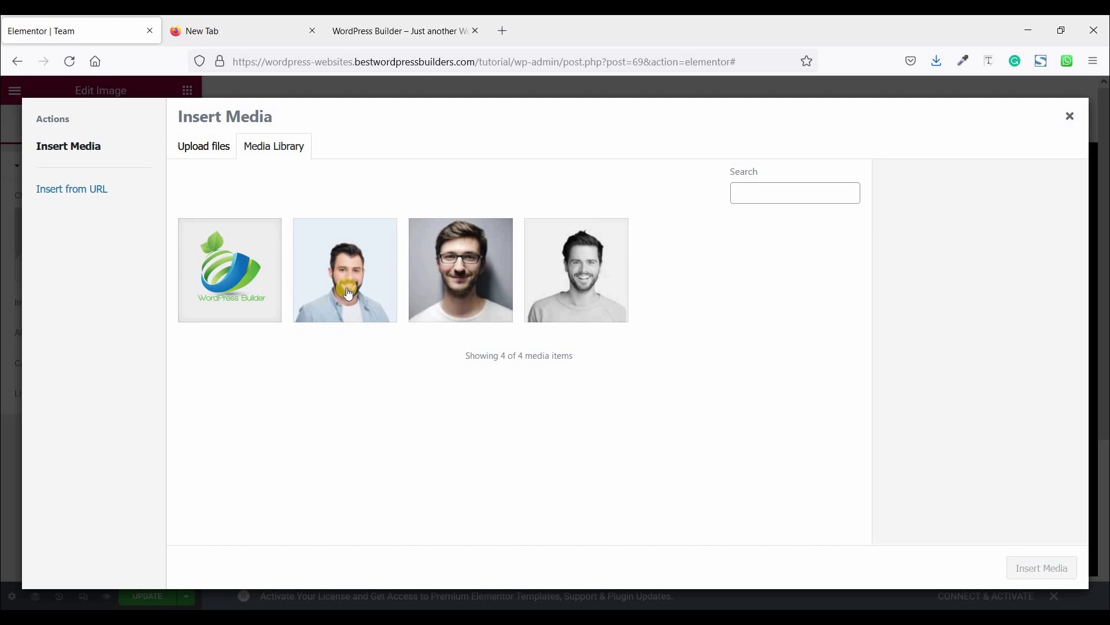
left_click(345, 270)
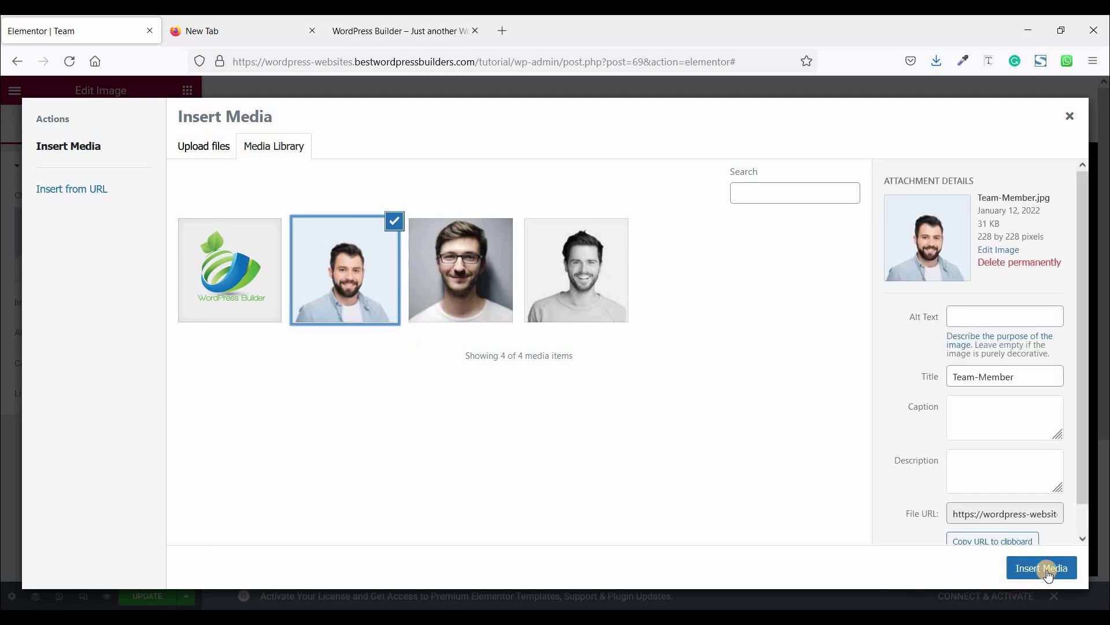
left_click(1041, 566)
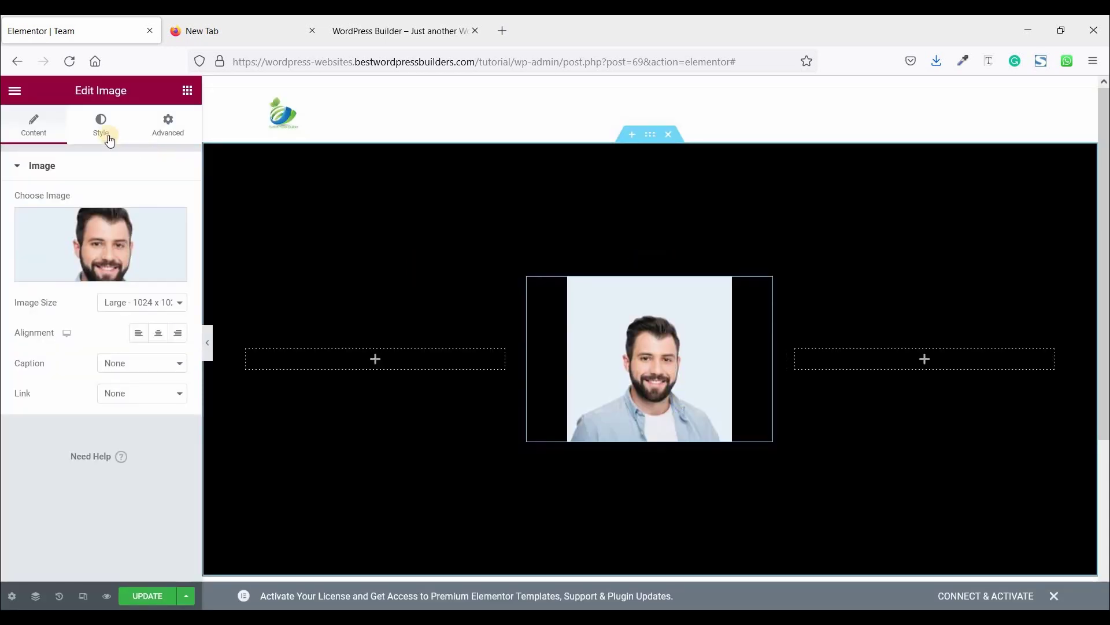
Step: Style the photo at 50% width with a 100 border radius so it becomes circular
left_click(99, 125)
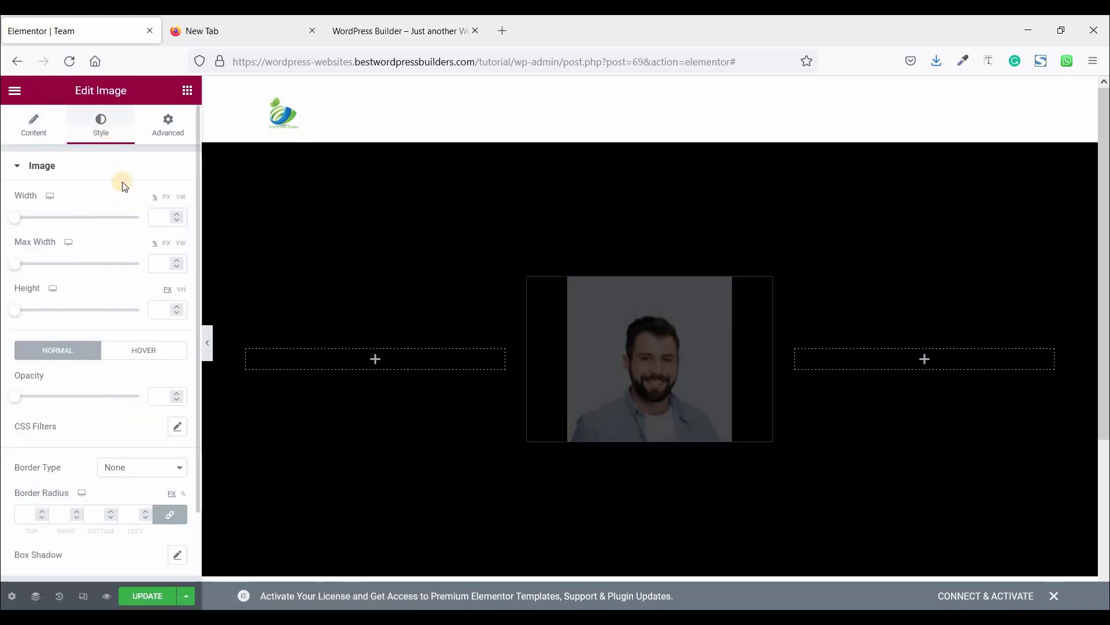
left_click(160, 217)
type("50")
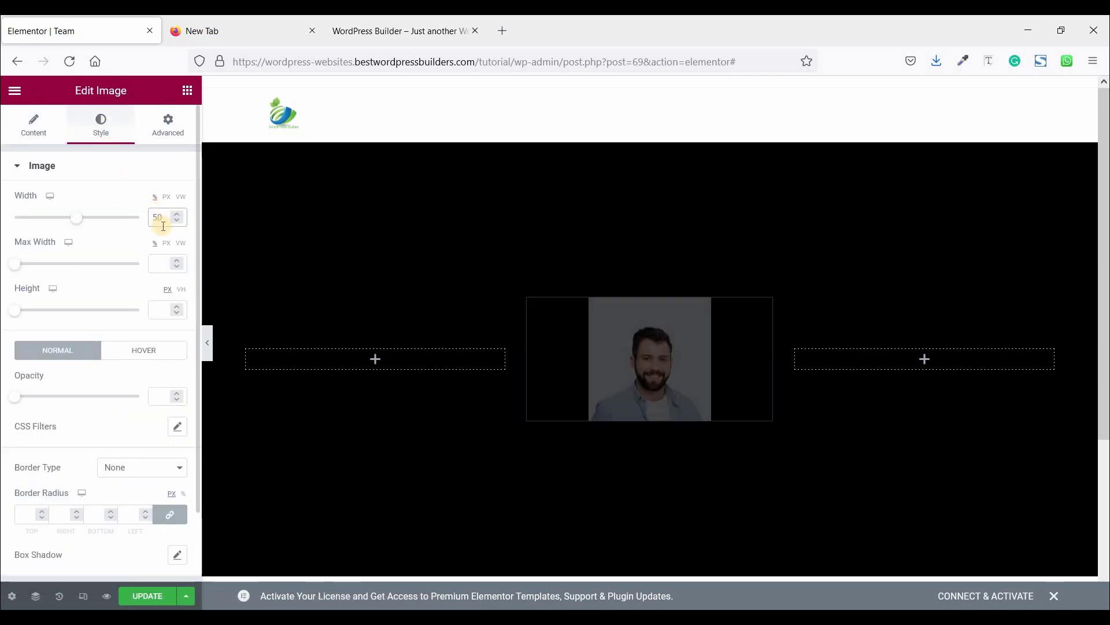
mouse_move(142, 292)
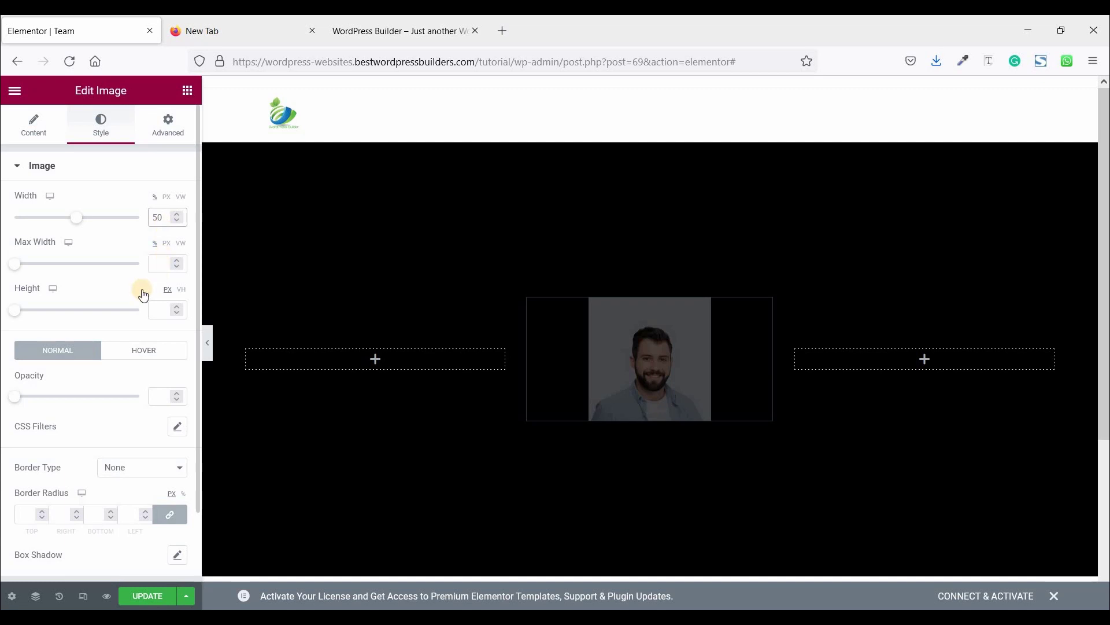
scroll("down", 3)
type("100")
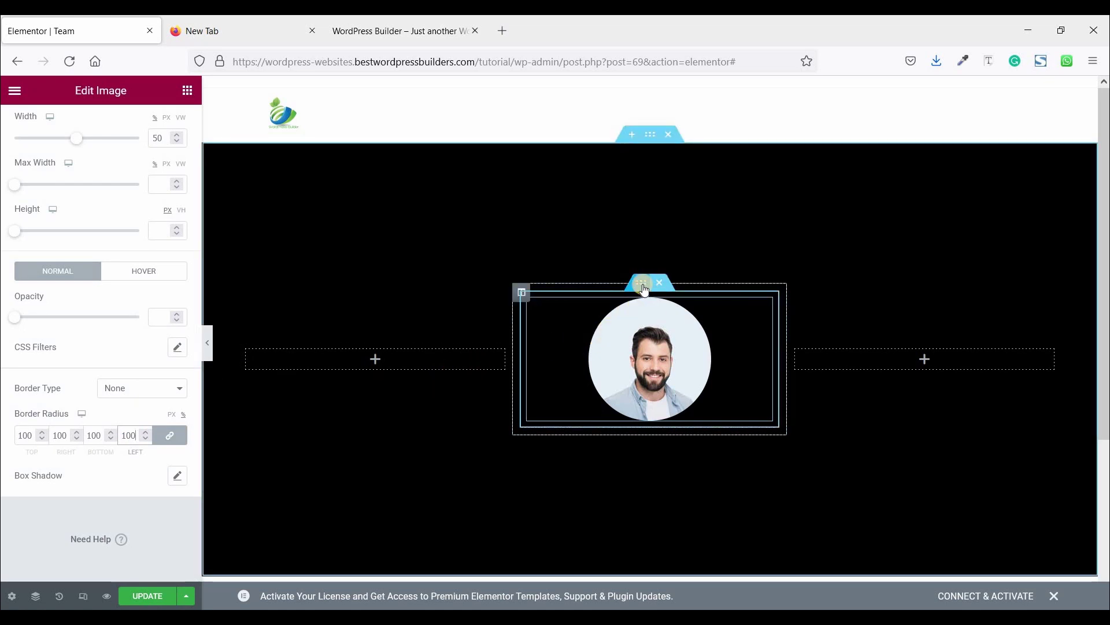
Step: Duplicate the photo's inner section, remove the copied photo and add a 'James Bond' heading
right_click(641, 285)
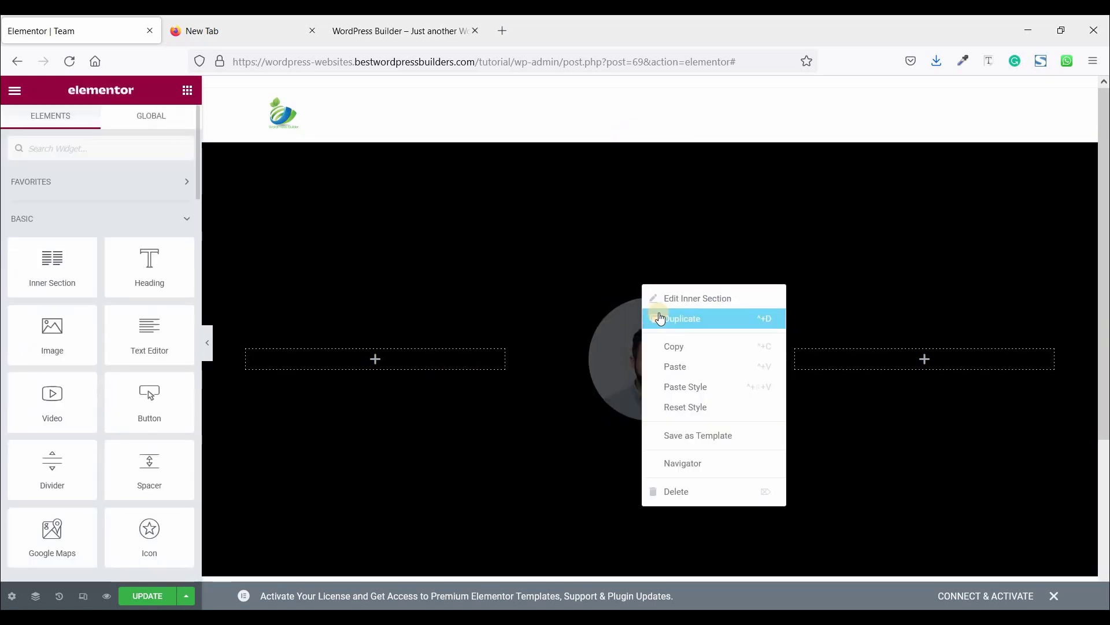
left_click(682, 318)
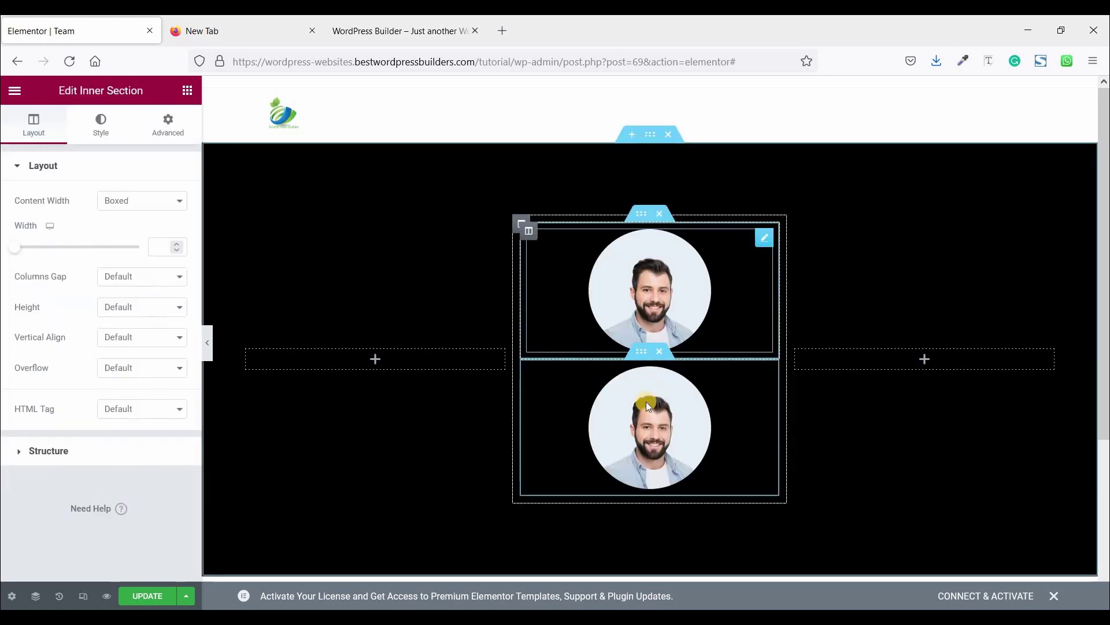
right_click(648, 428)
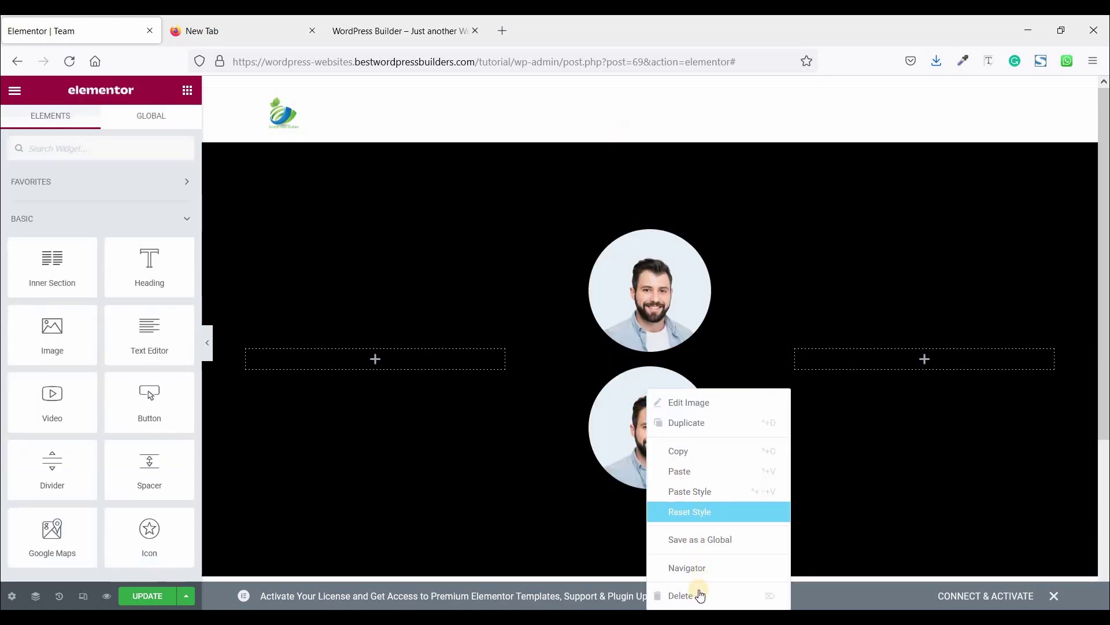
left_click(680, 595)
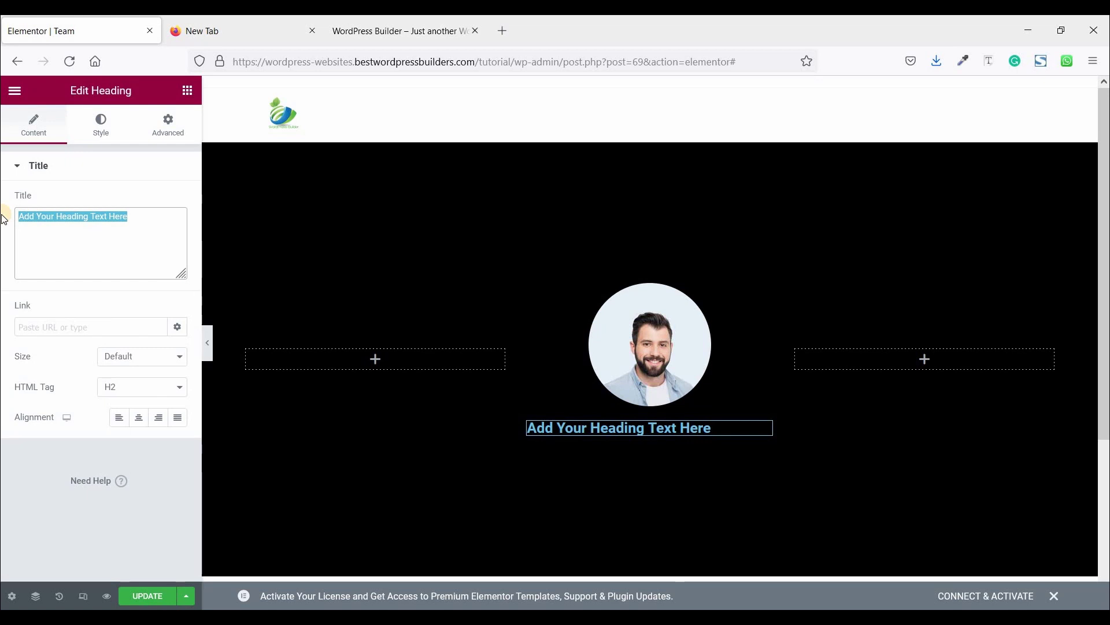
type("James")
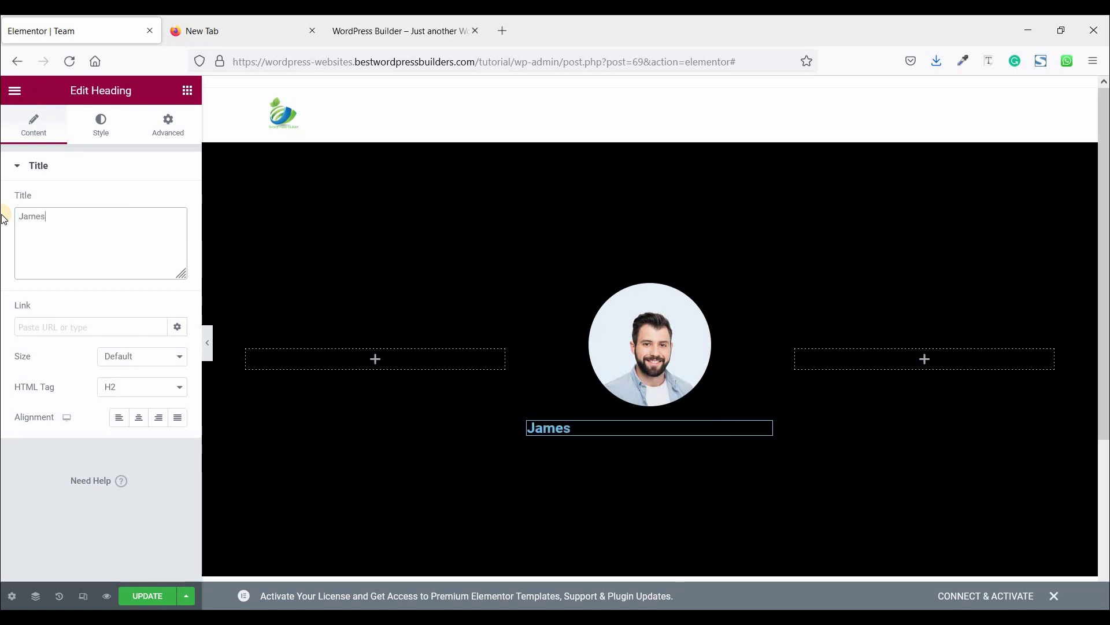
type("Bond")
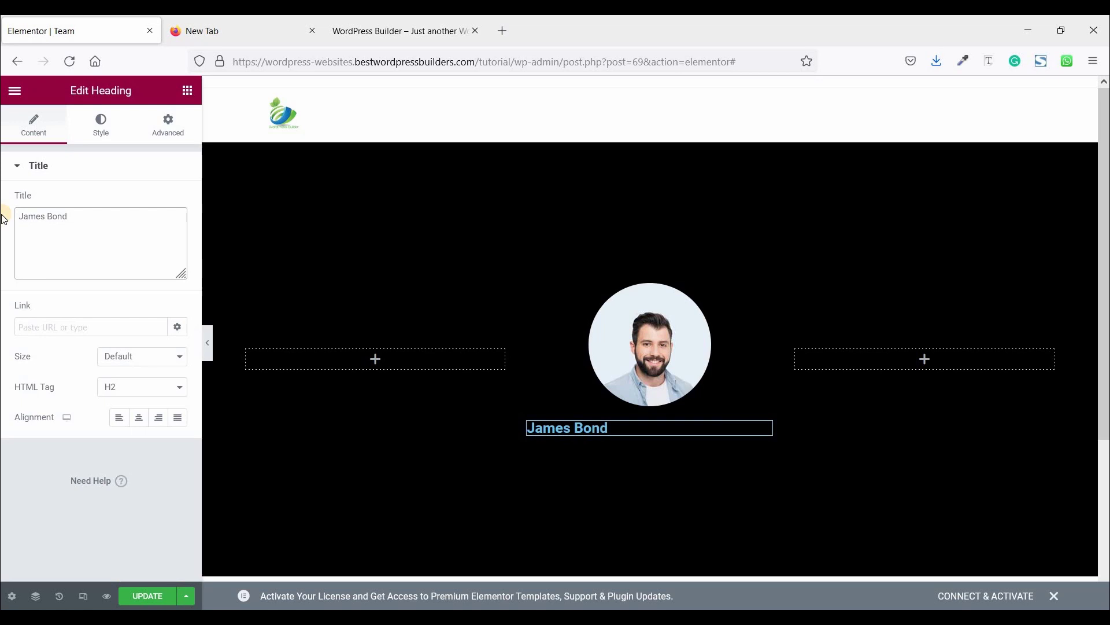
mouse_move(138, 418)
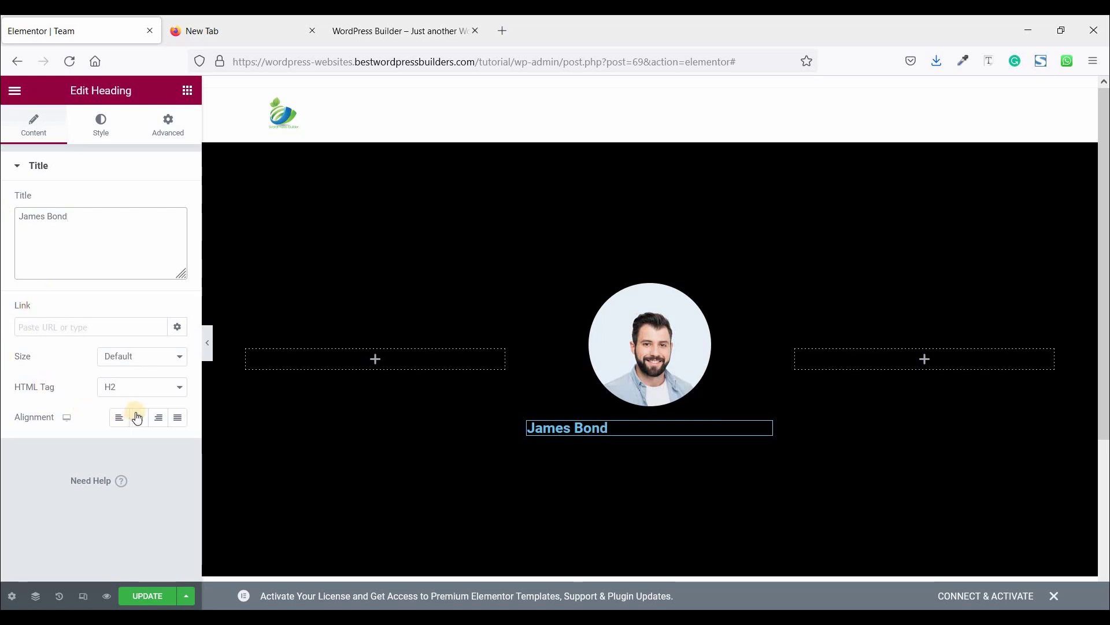
Step: Colour the James Bond heading text white (#FFFFFF)
left_click(137, 418)
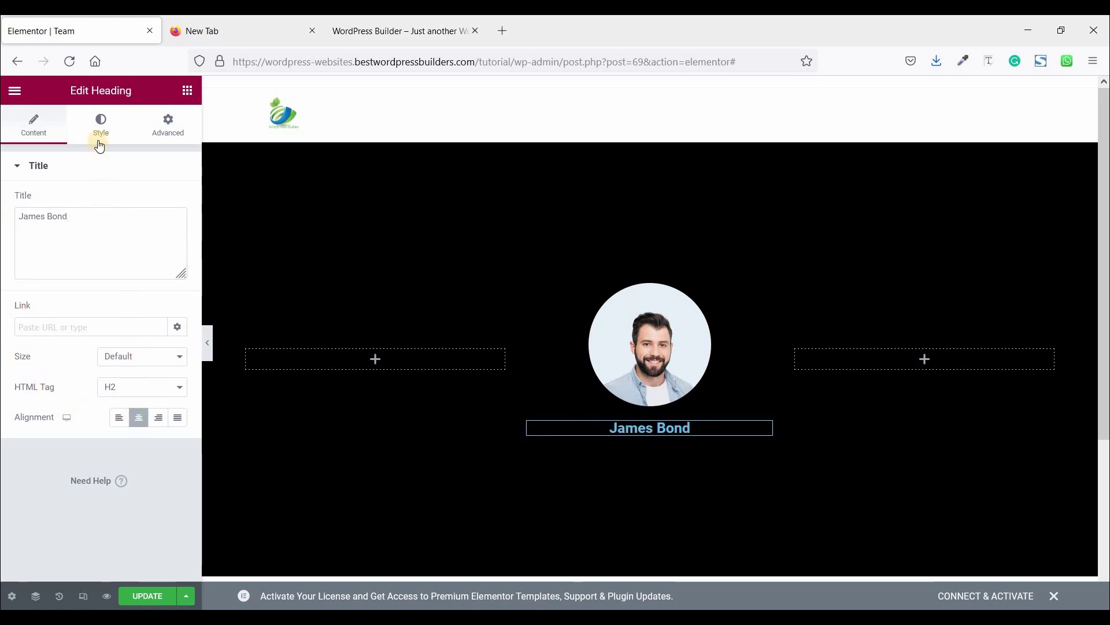
left_click(100, 125)
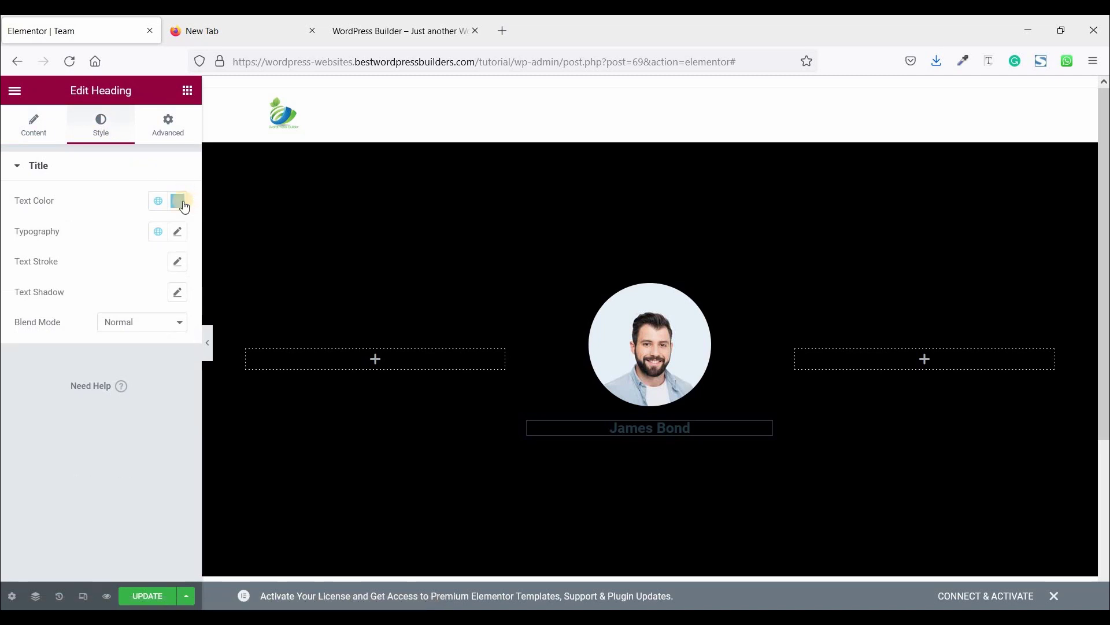
left_click(178, 200)
type("#FFFFFF")
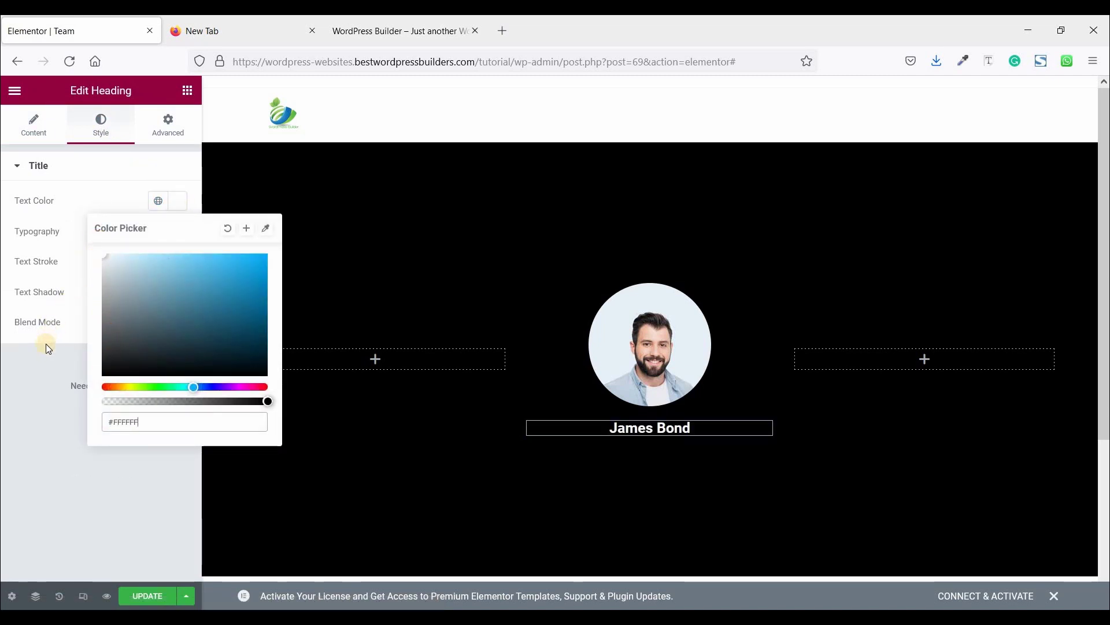
left_click(187, 90)
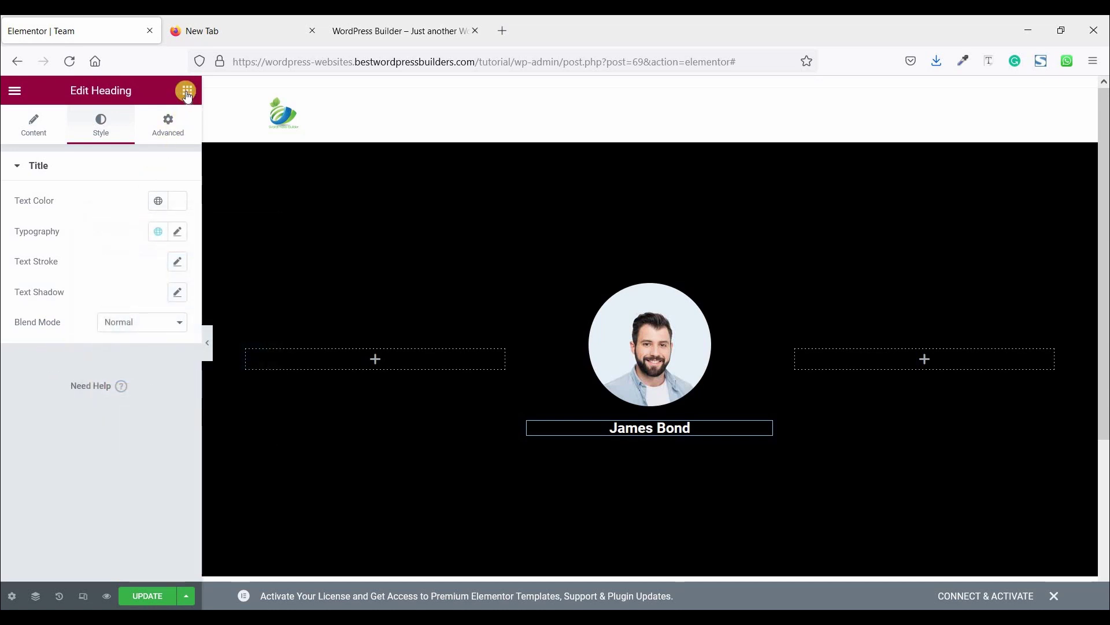
Step: Add a Text Editor paragraph under the name, centred with white text
left_click(187, 90)
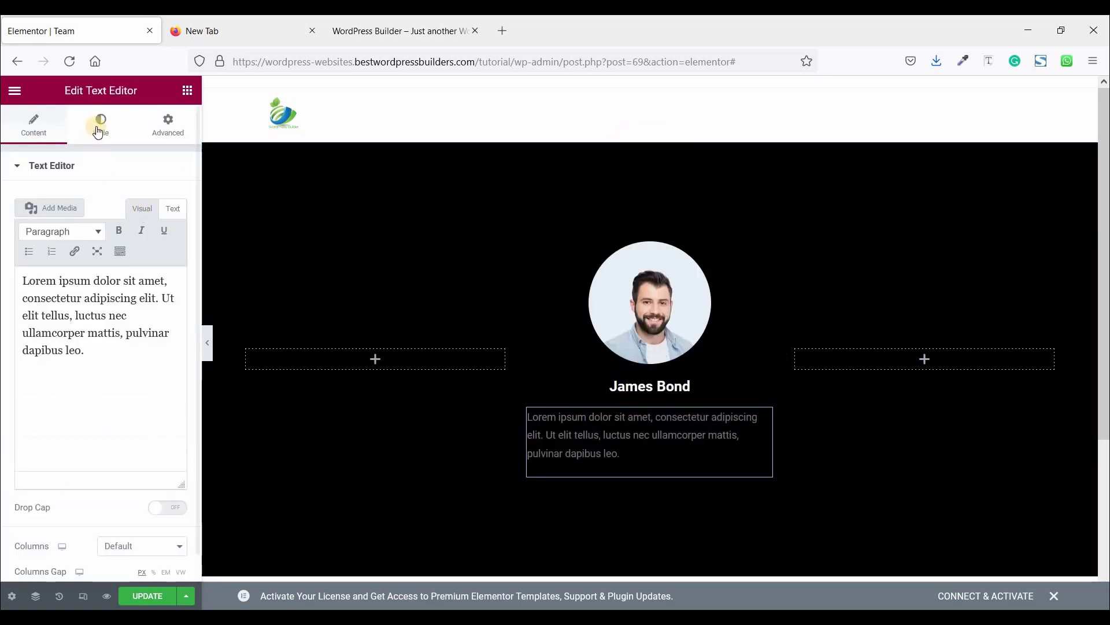
left_click(99, 125)
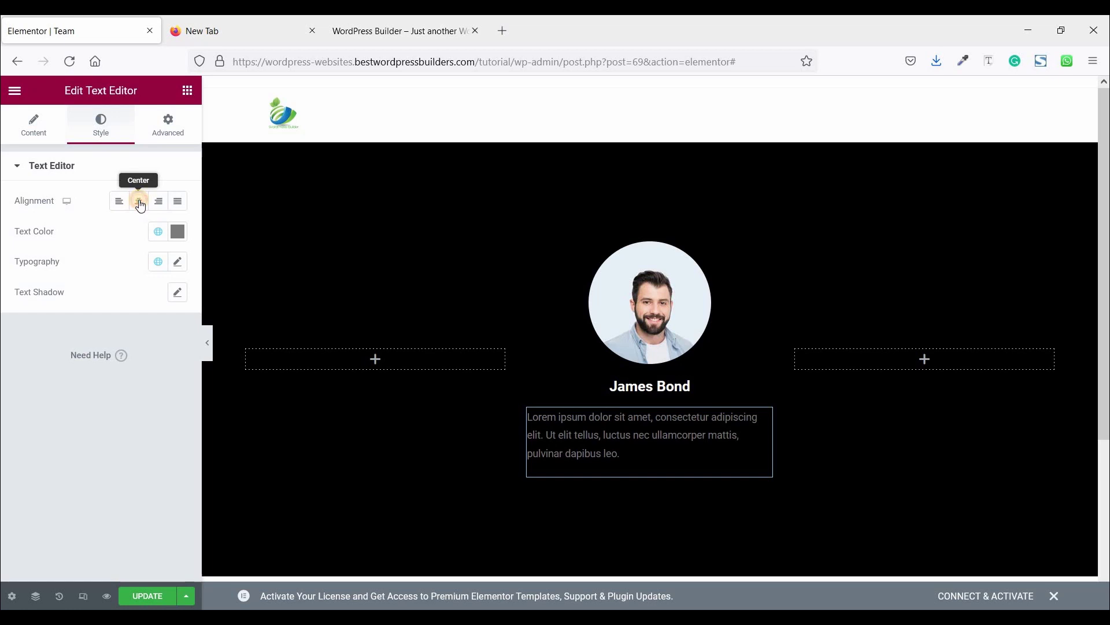
left_click(137, 202)
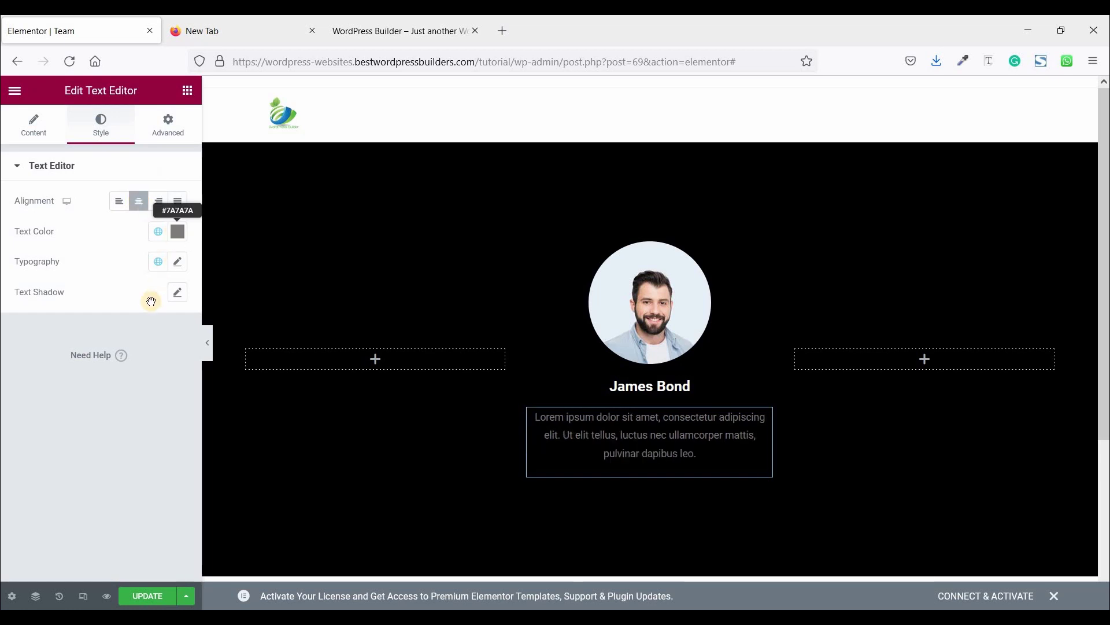
left_click(176, 232)
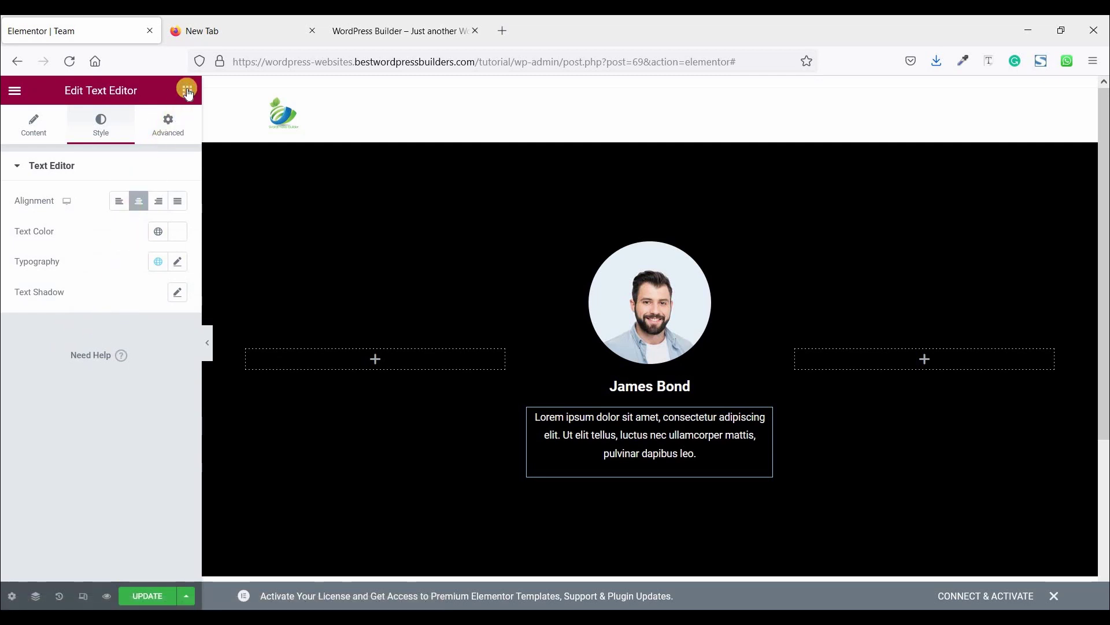
Step: Add a Social Icons widget below the paragraph with a custom white primary colour
left_click(187, 90)
type("s")
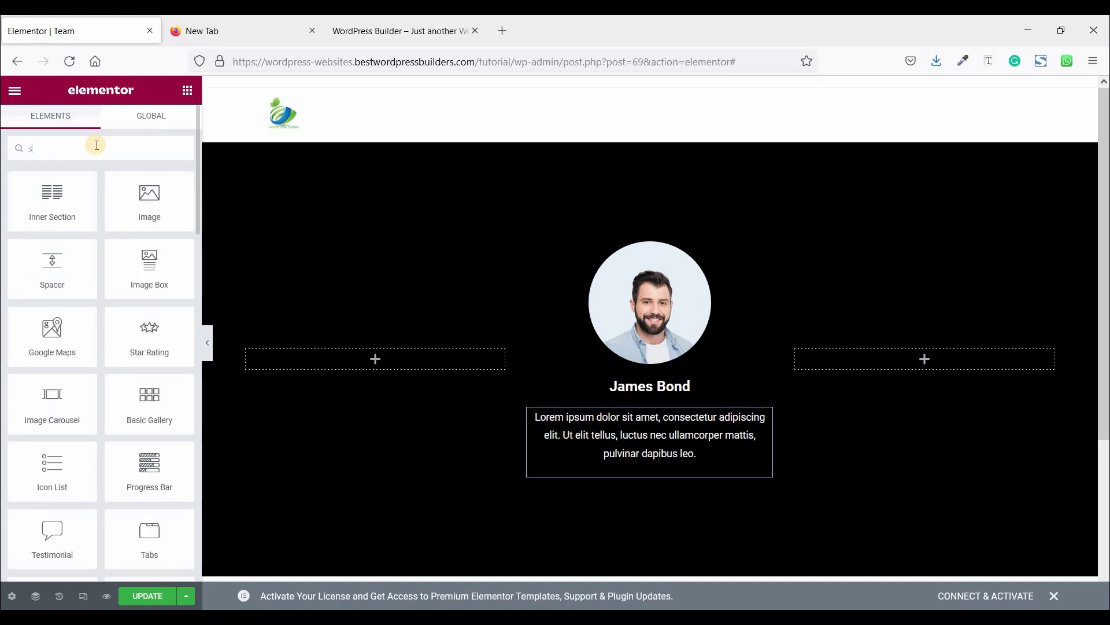
type("o")
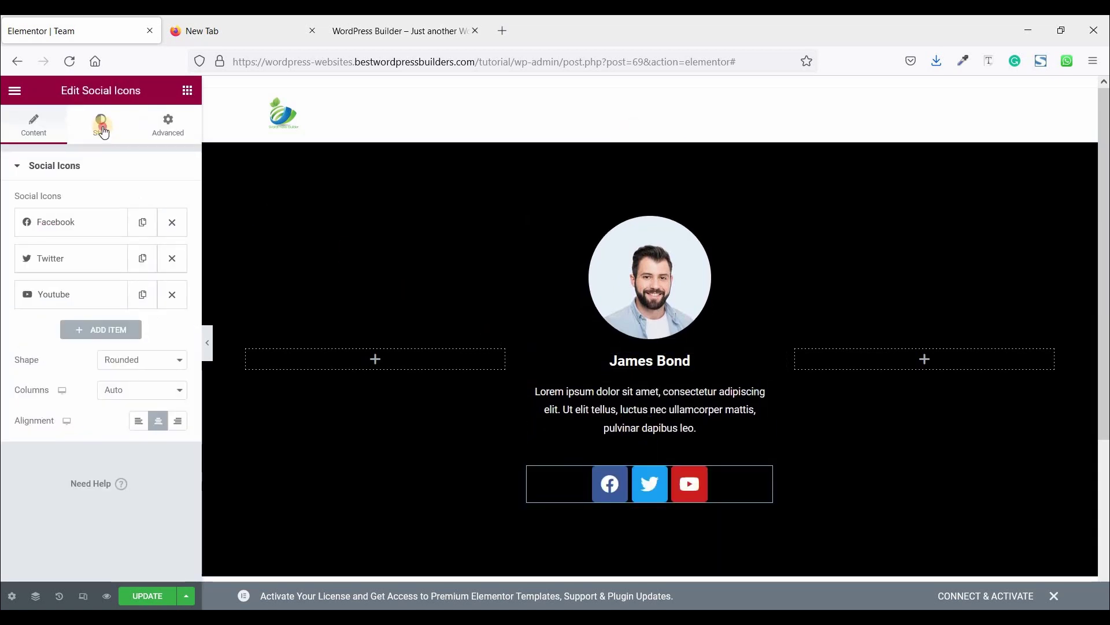
left_click(100, 124)
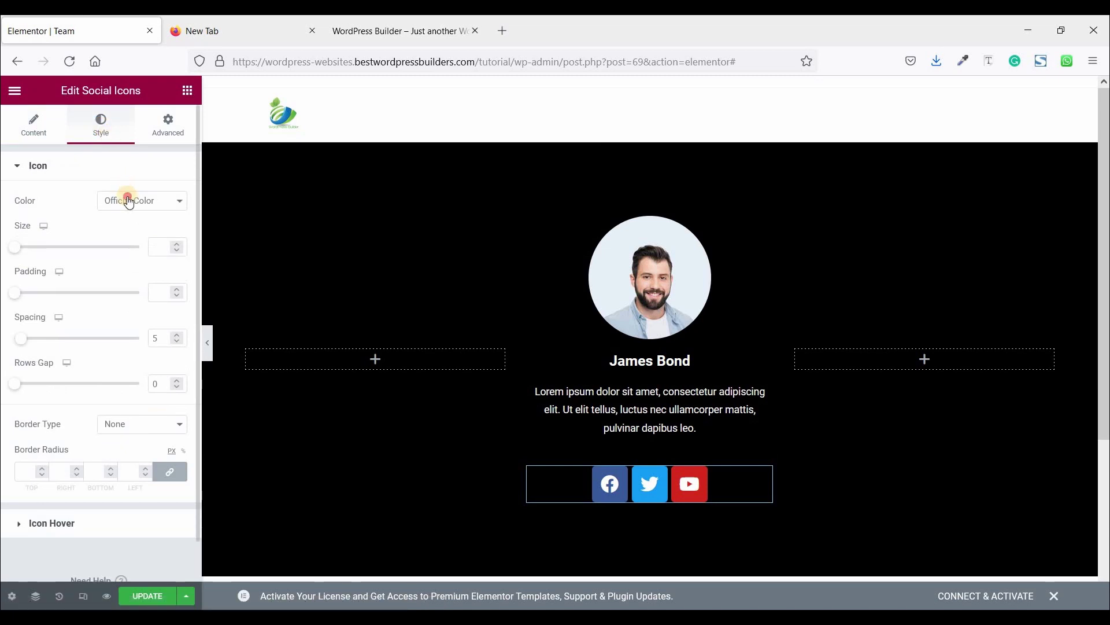
left_click(141, 200)
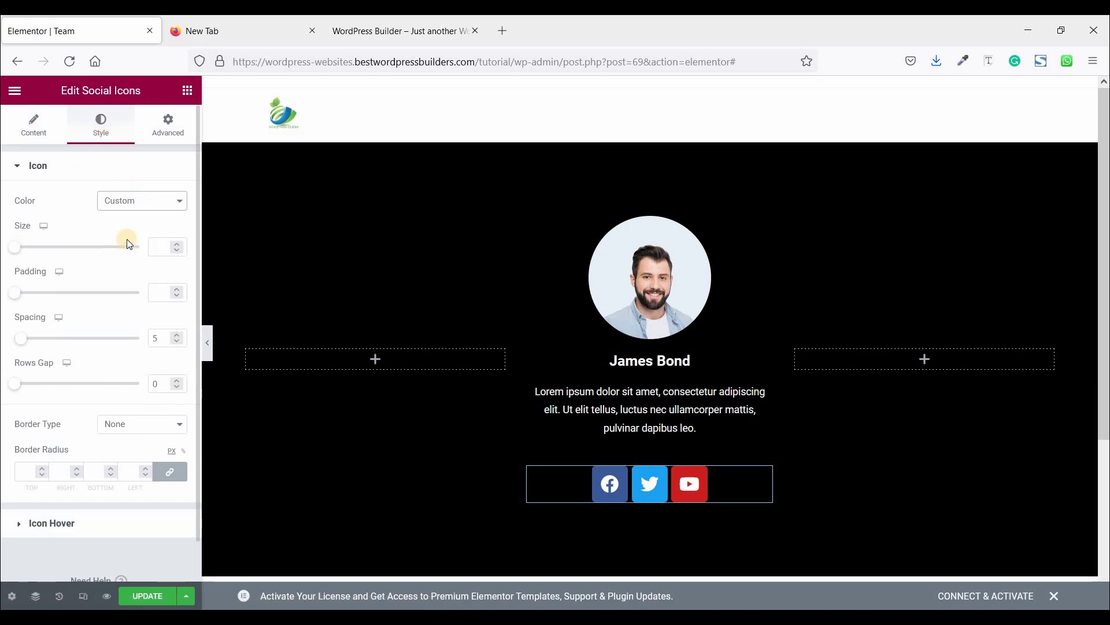
left_click(141, 200)
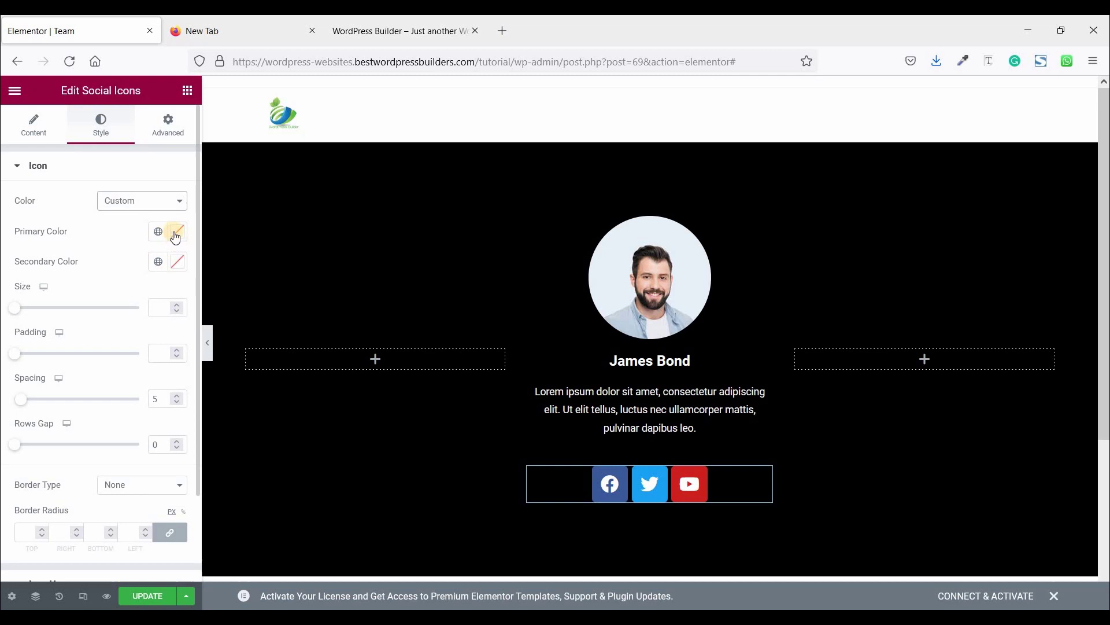
left_click(178, 232)
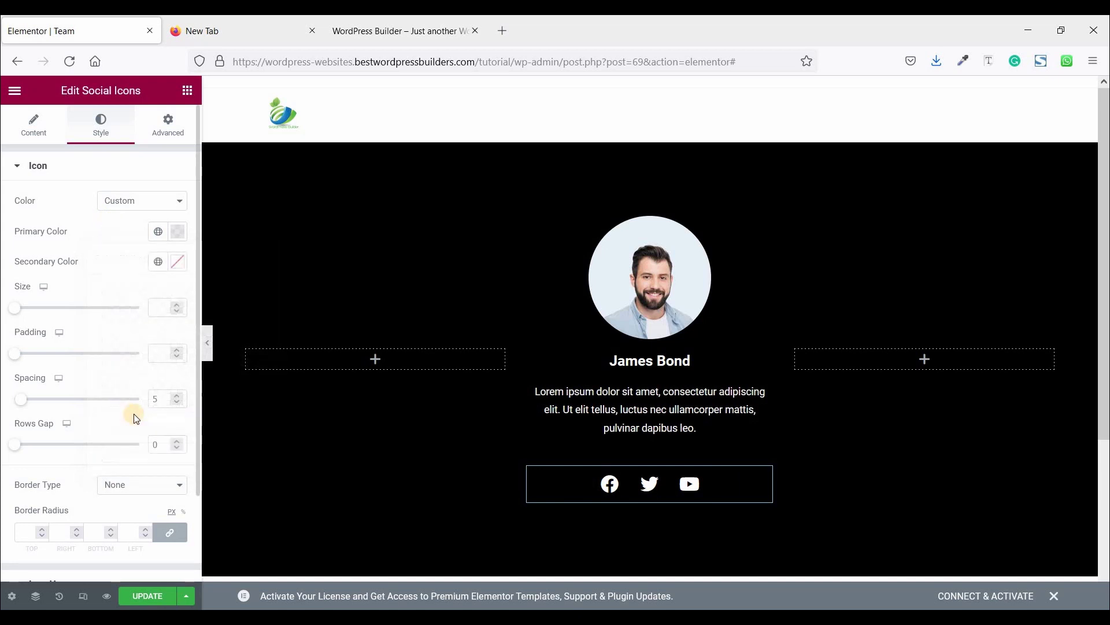
mouse_move(177, 353)
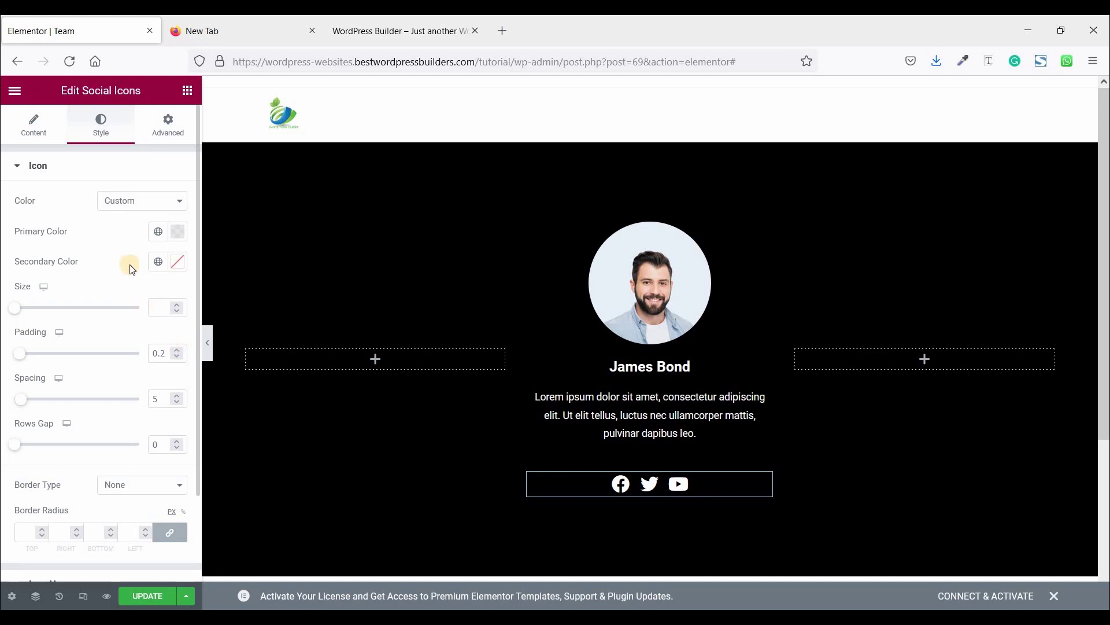
mouse_move(167, 124)
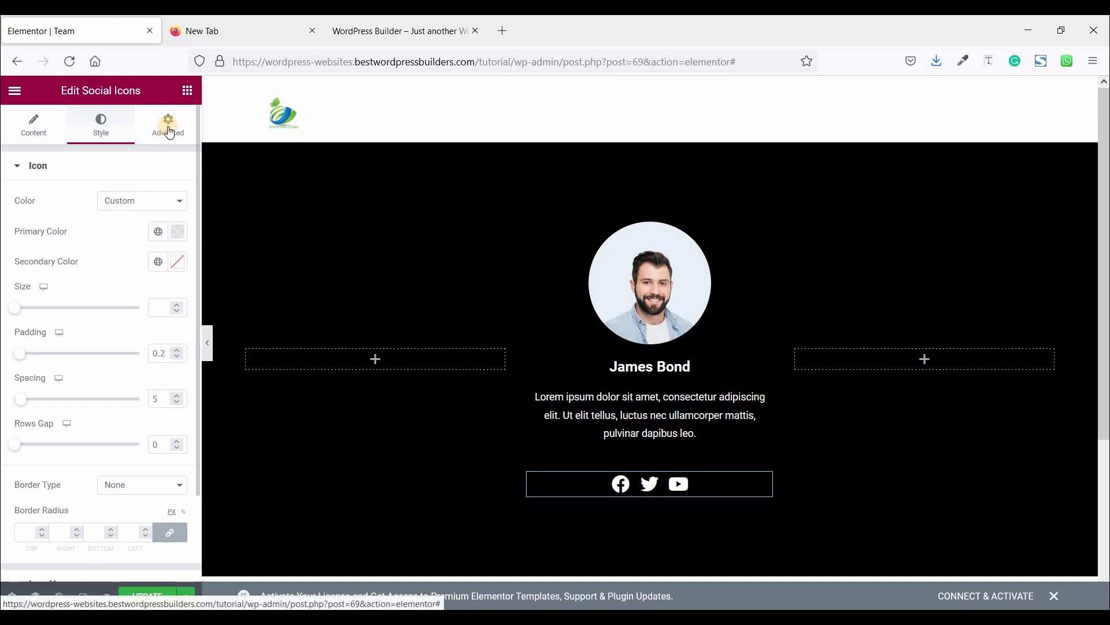
Step: Unlink the icons' margins and set the top margin to -35
left_click(167, 124)
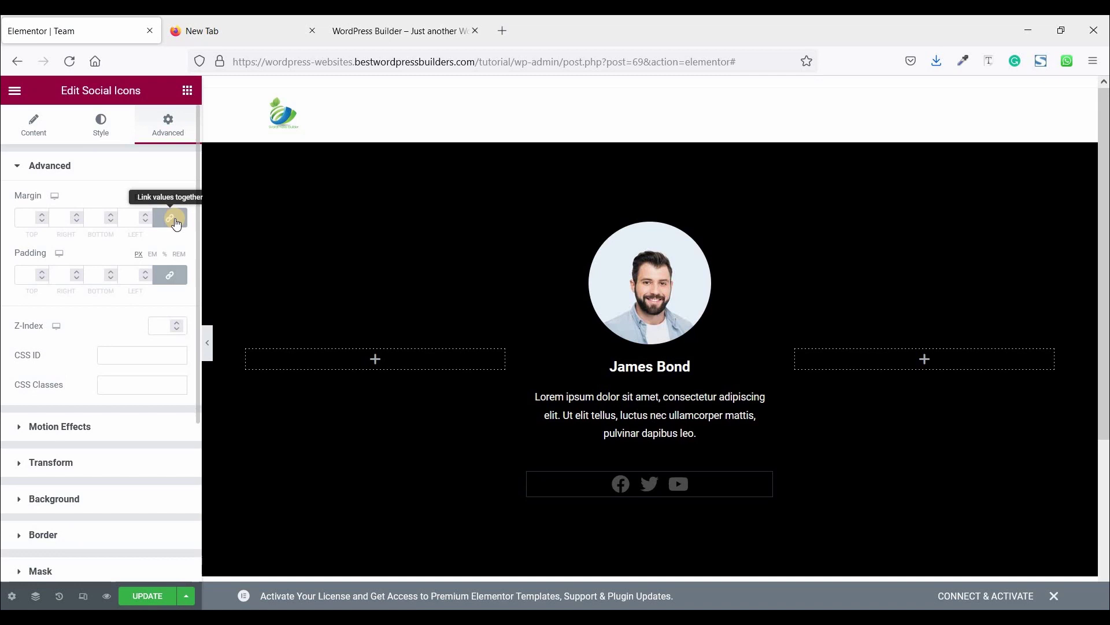
left_click(169, 218)
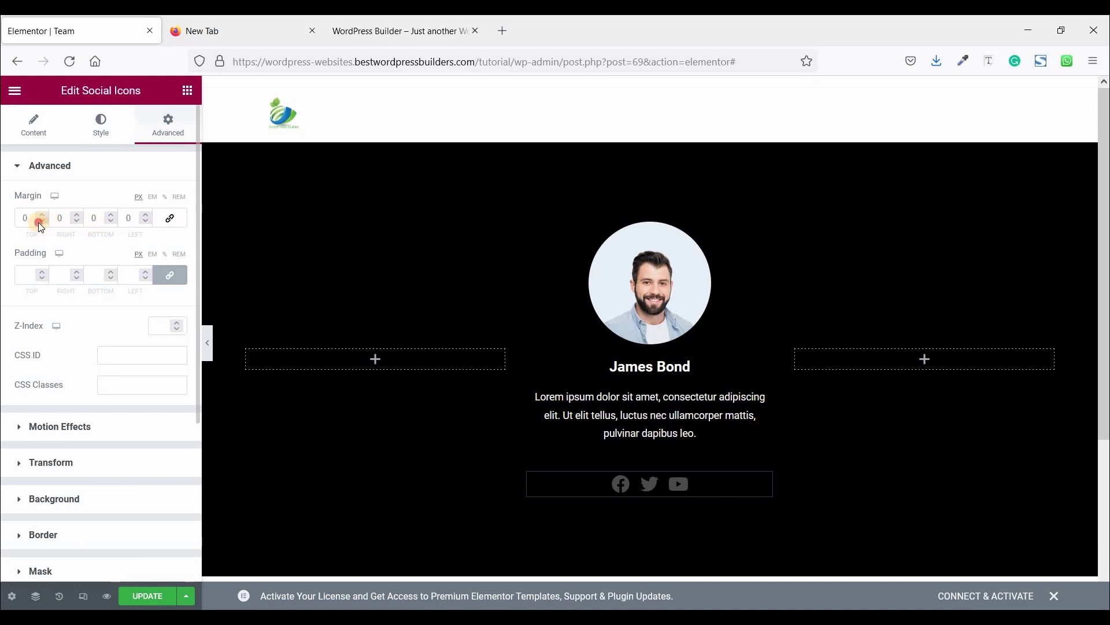
left_click(26, 218)
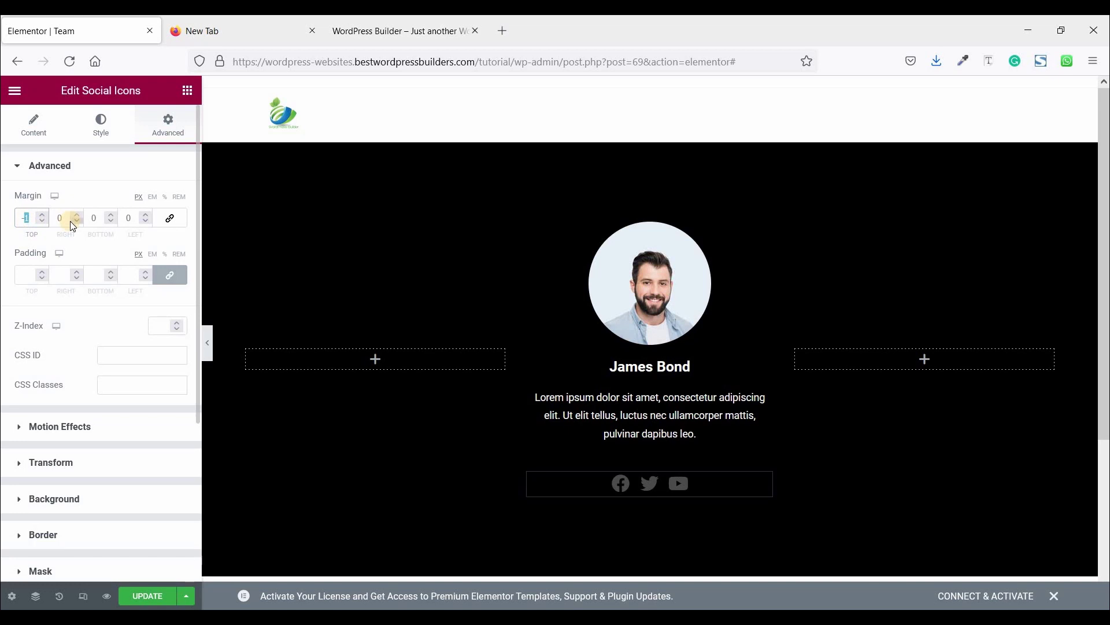
left_click(42, 221)
type("-35")
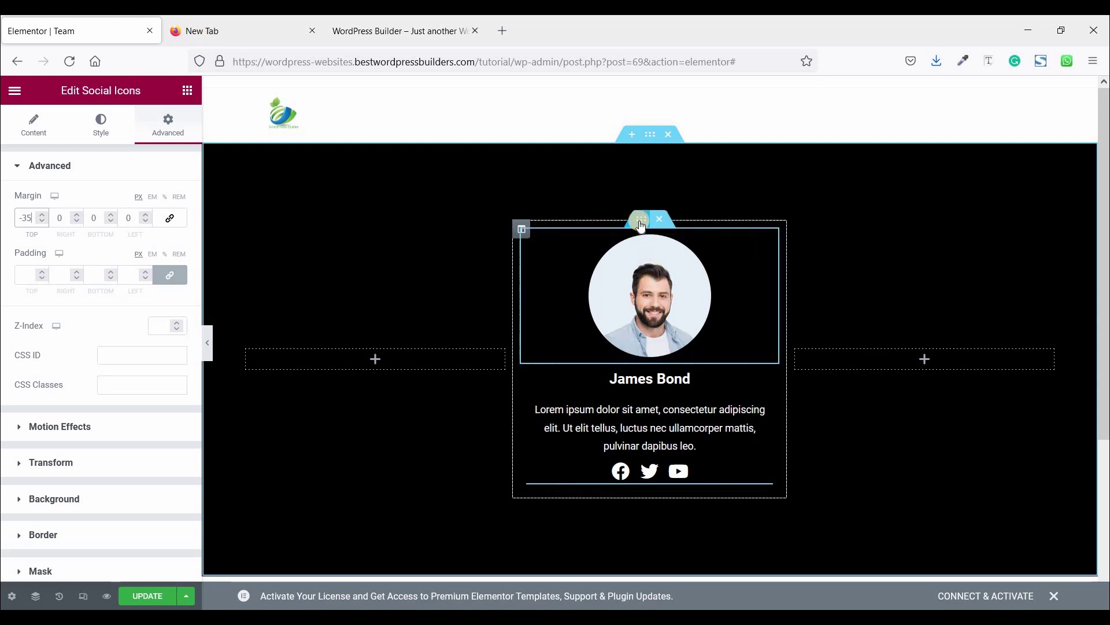
Step: Enter tm-image as the CSS class of the photo's inner section
left_click(640, 219)
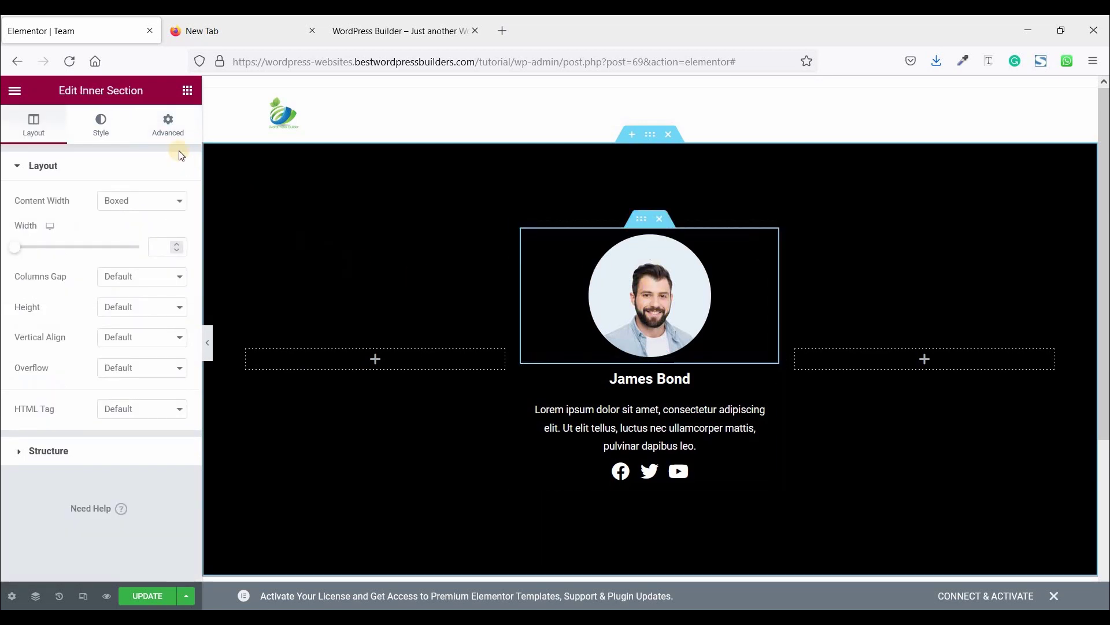
left_click(168, 124)
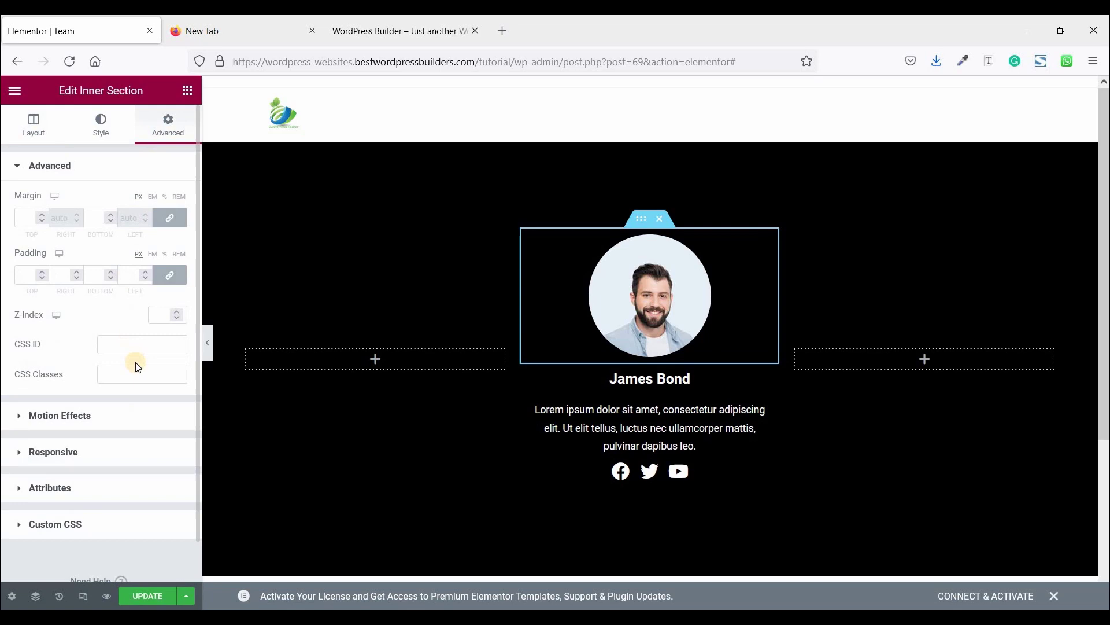
left_click(141, 373)
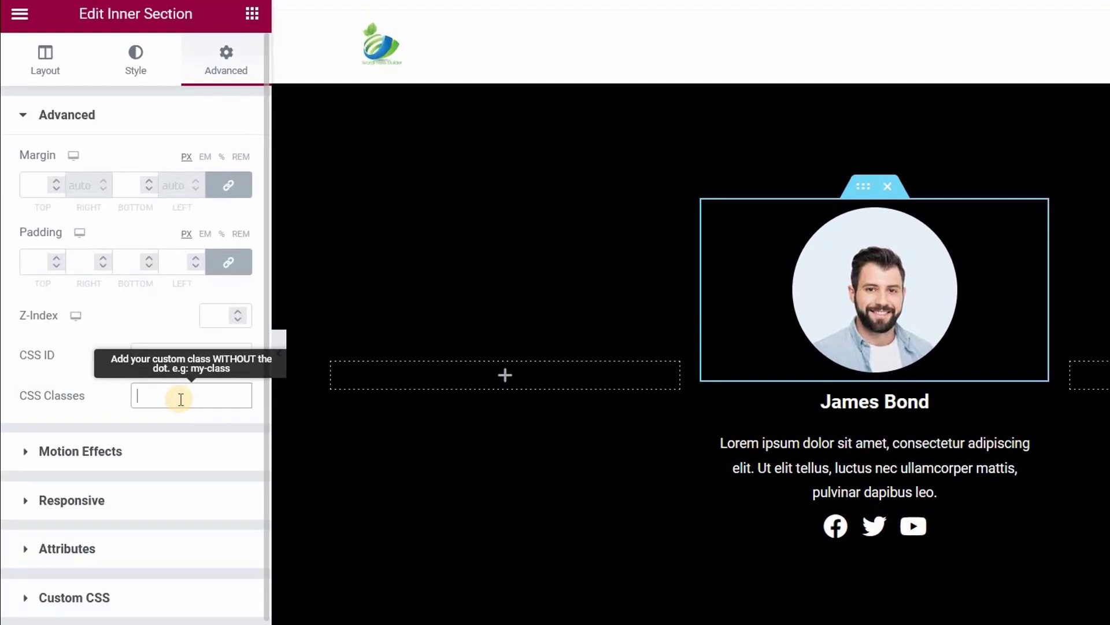
type("t")
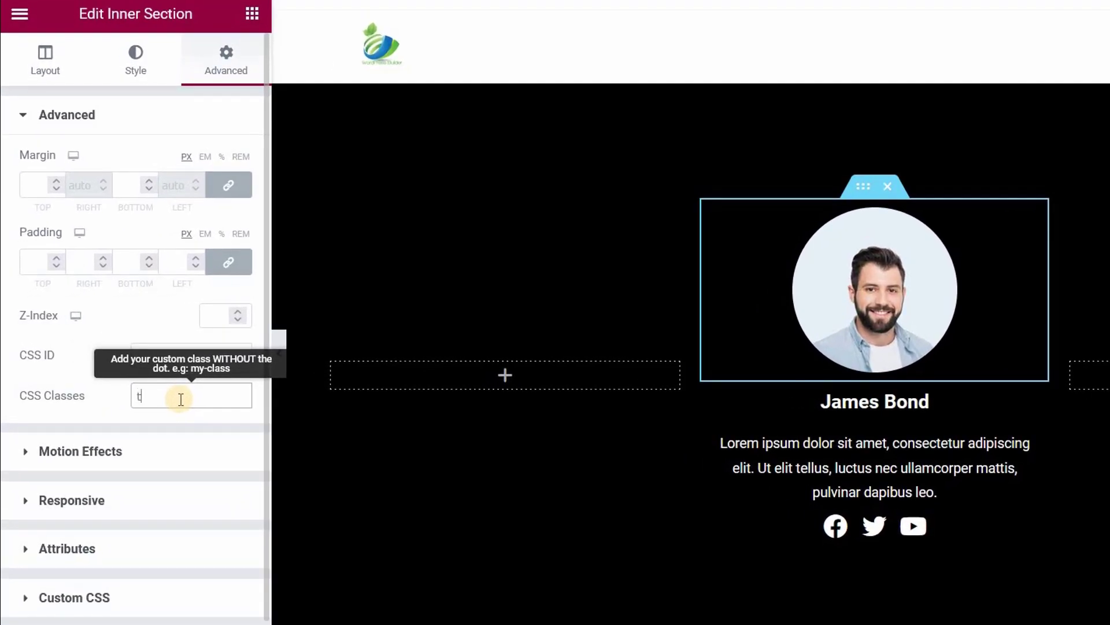
type("m-")
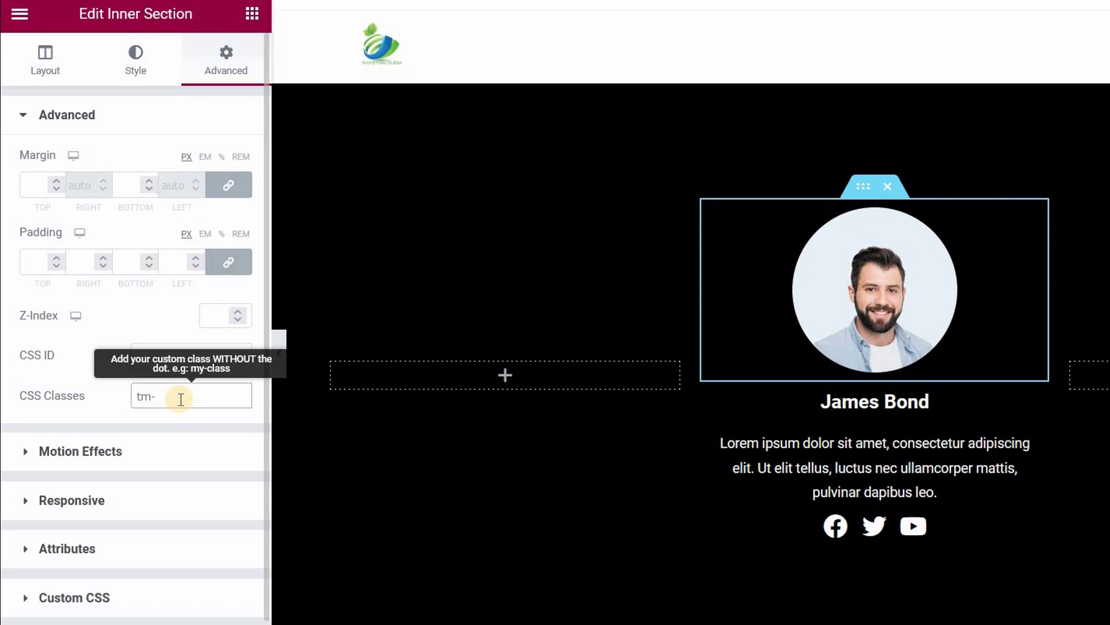
type("ima")
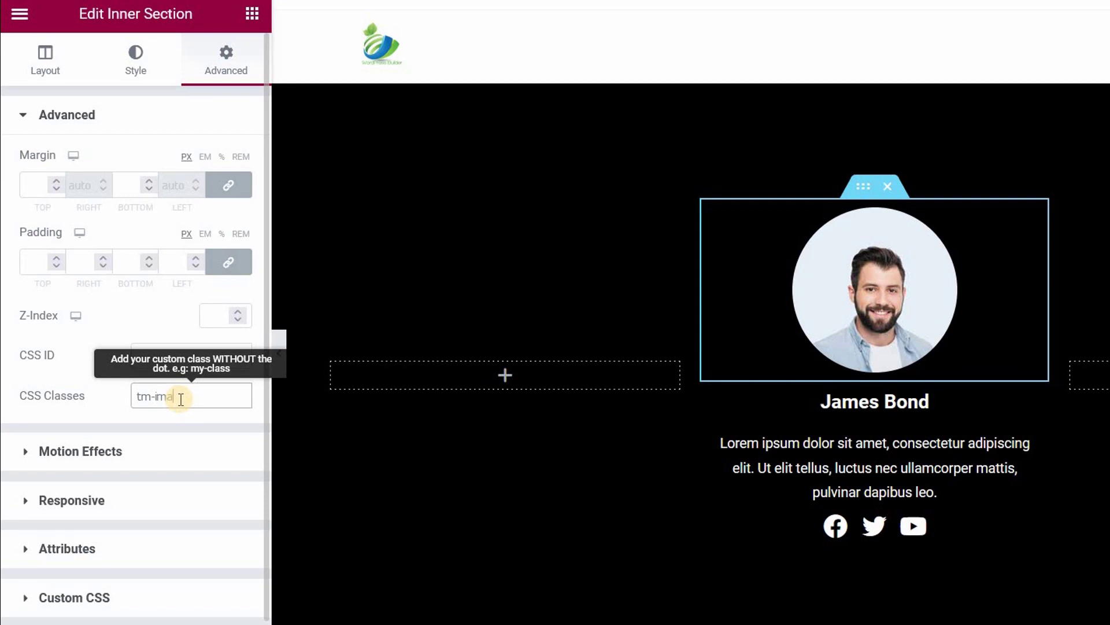
type("ge")
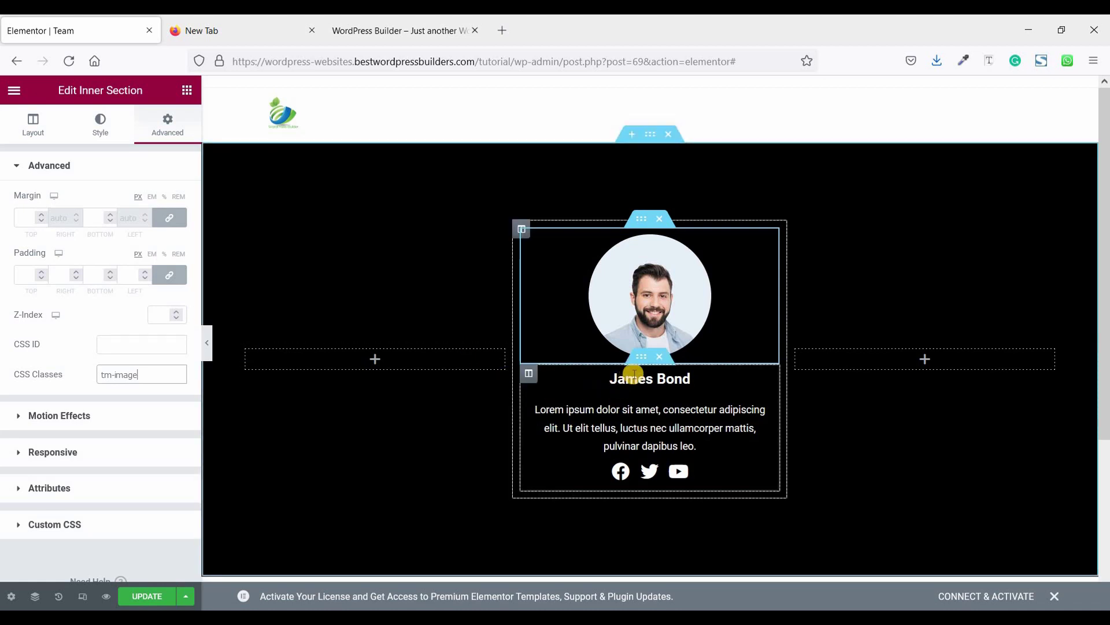
Step: Enter tm-details as the CSS class of the name-and-icons inner section
left_click(33, 124)
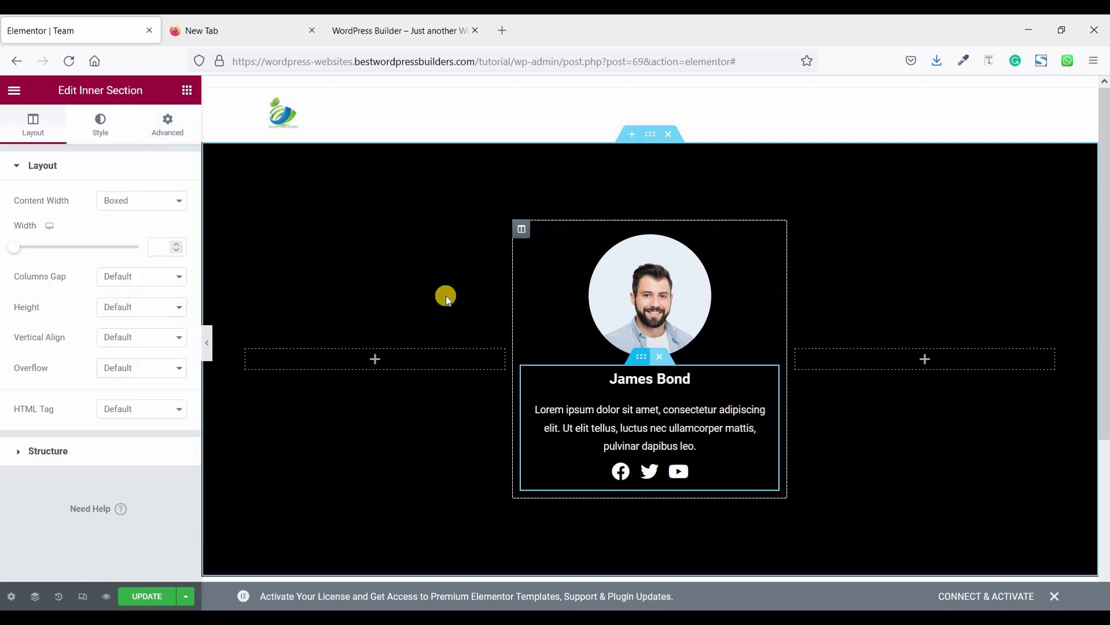
left_click(166, 124)
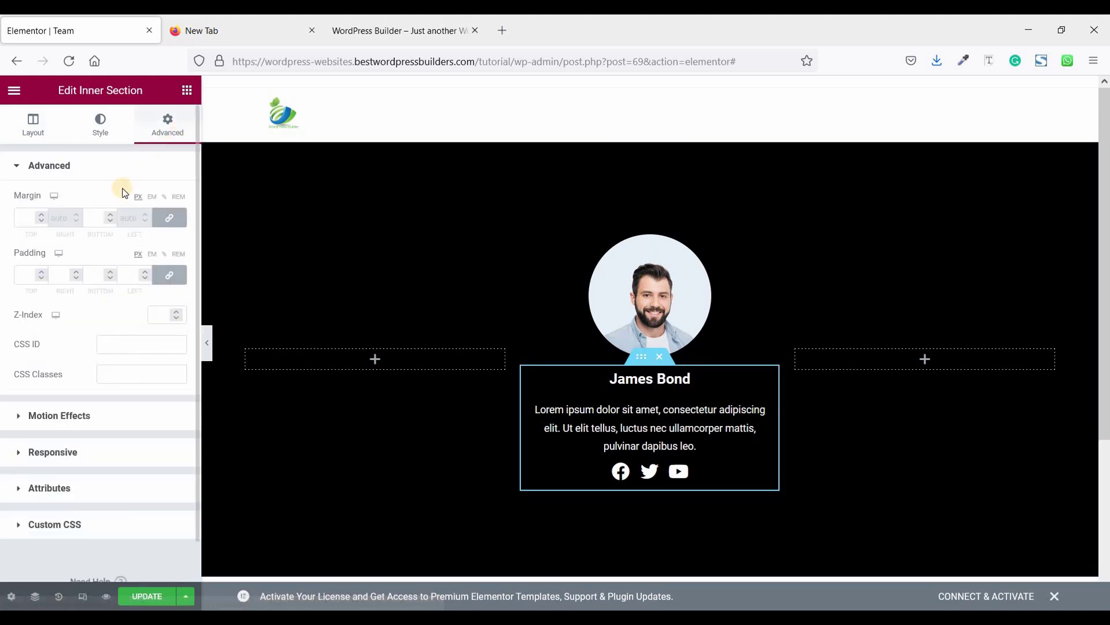
left_click(141, 374)
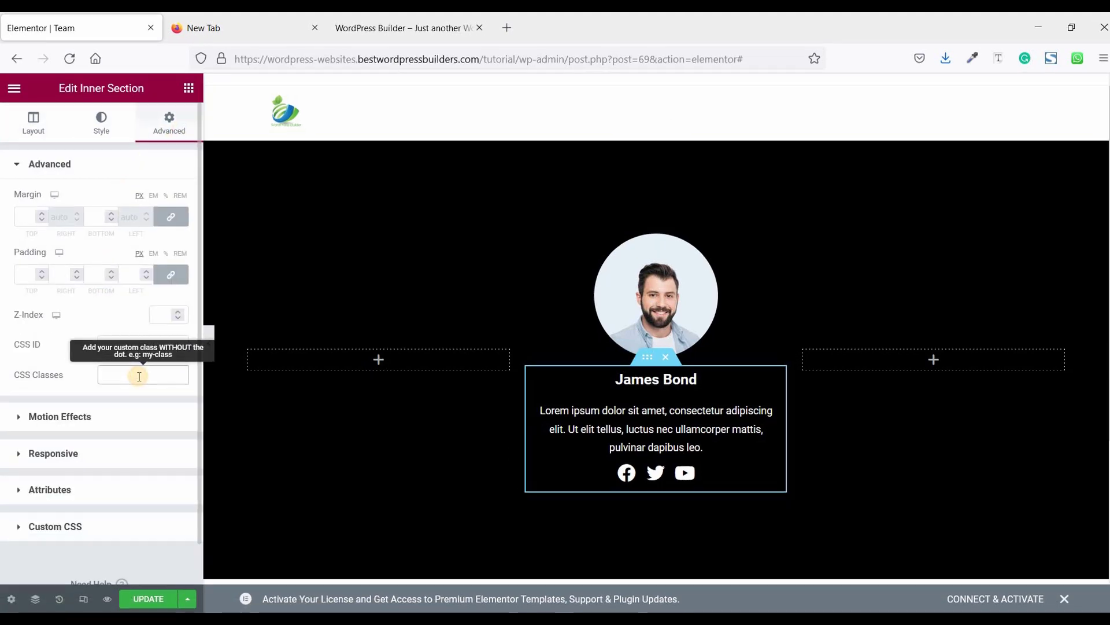
type("t")
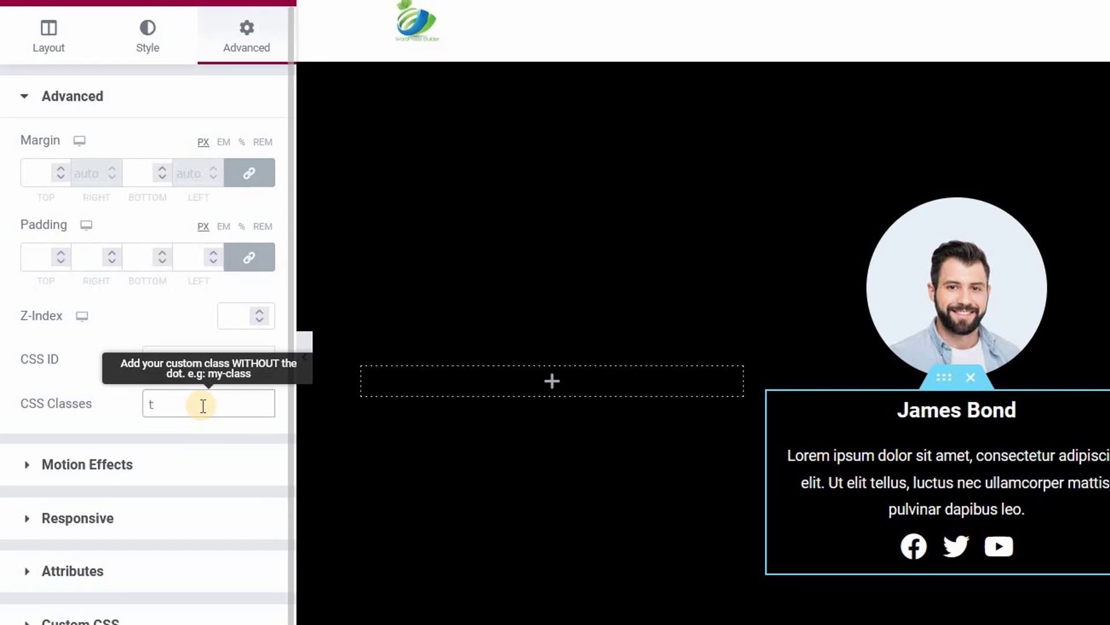
type("m-")
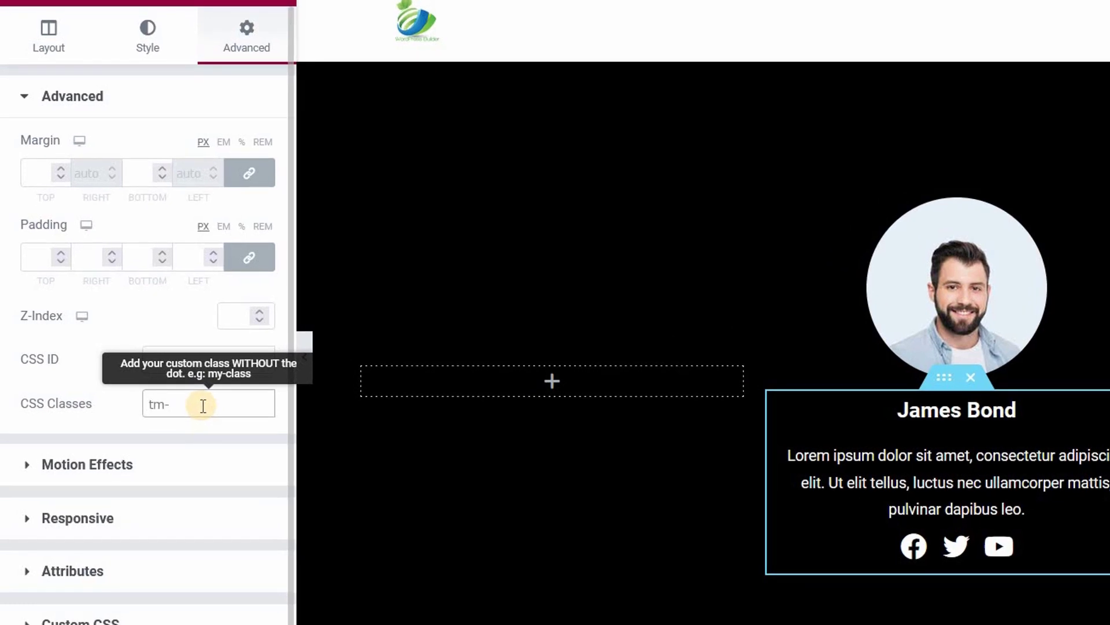
type("detai")
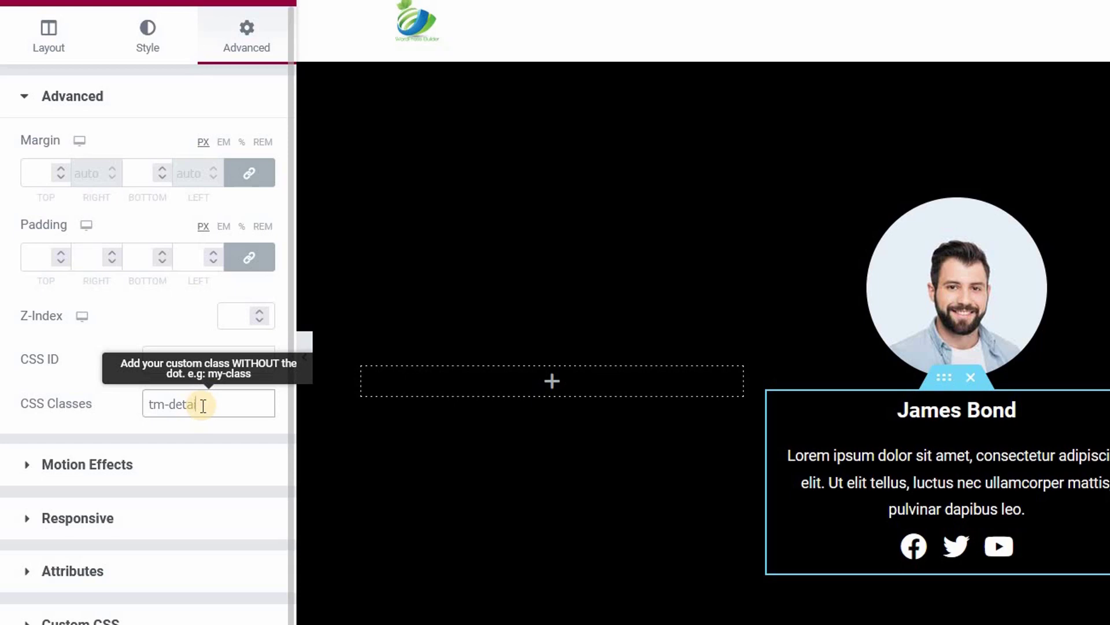
type("s")
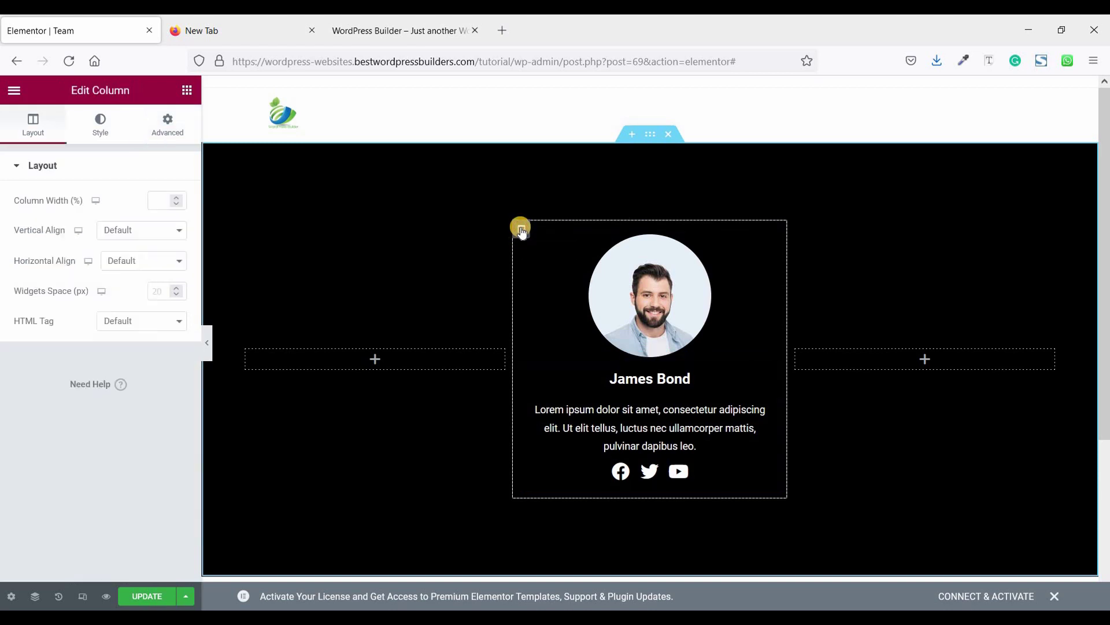
Step: Open the column's Custom CSS field and select all the hover CSS in Notepad for copying
left_click(167, 124)
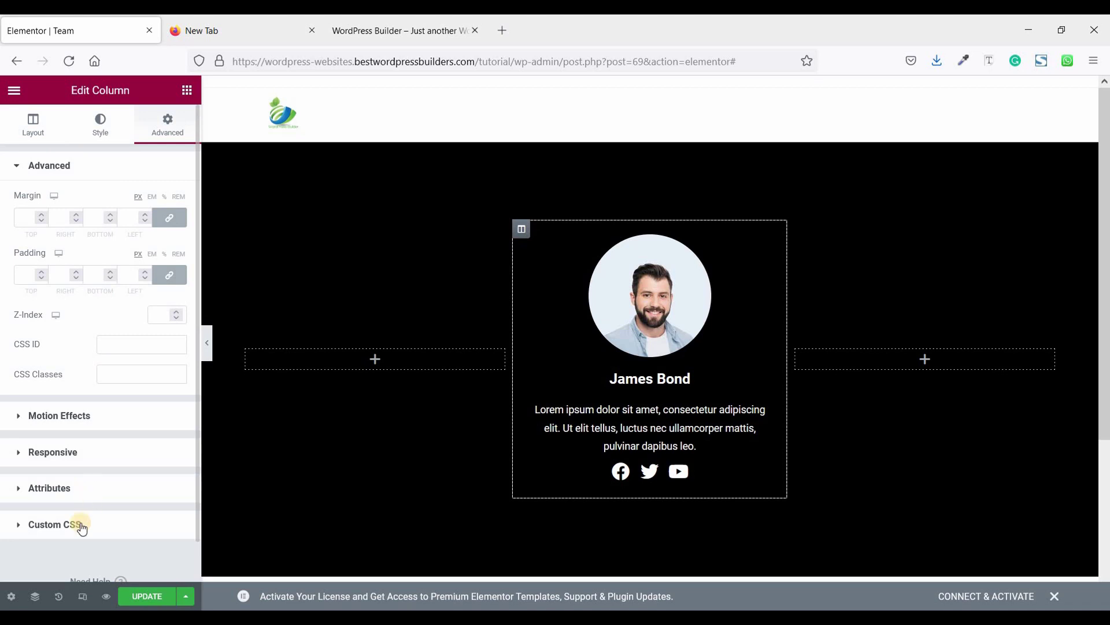
left_click(50, 524)
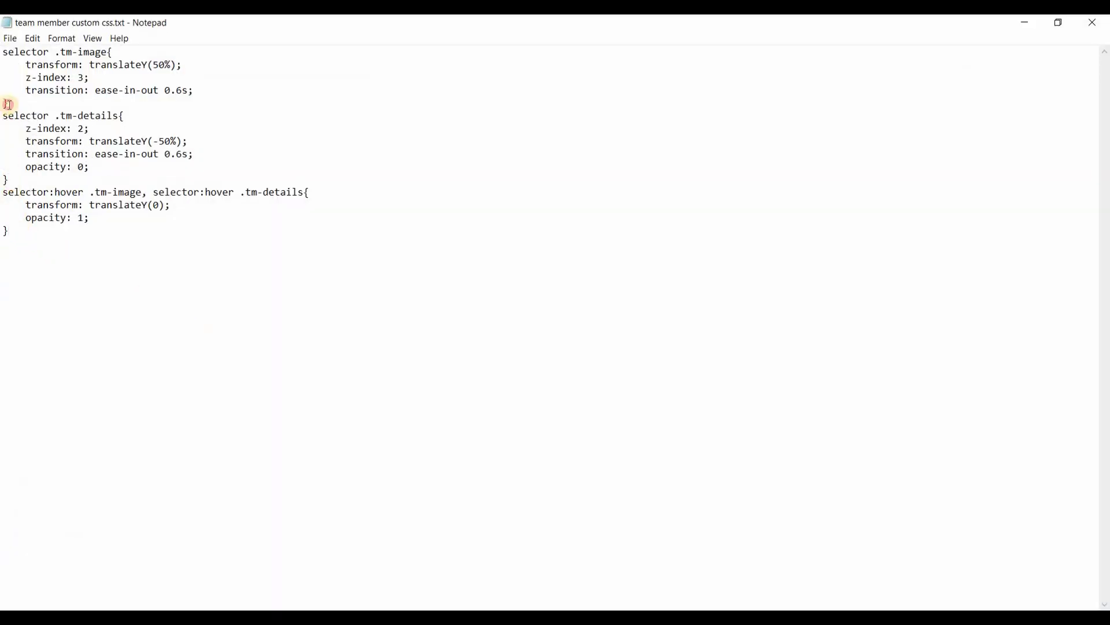
key("ctrl+a")
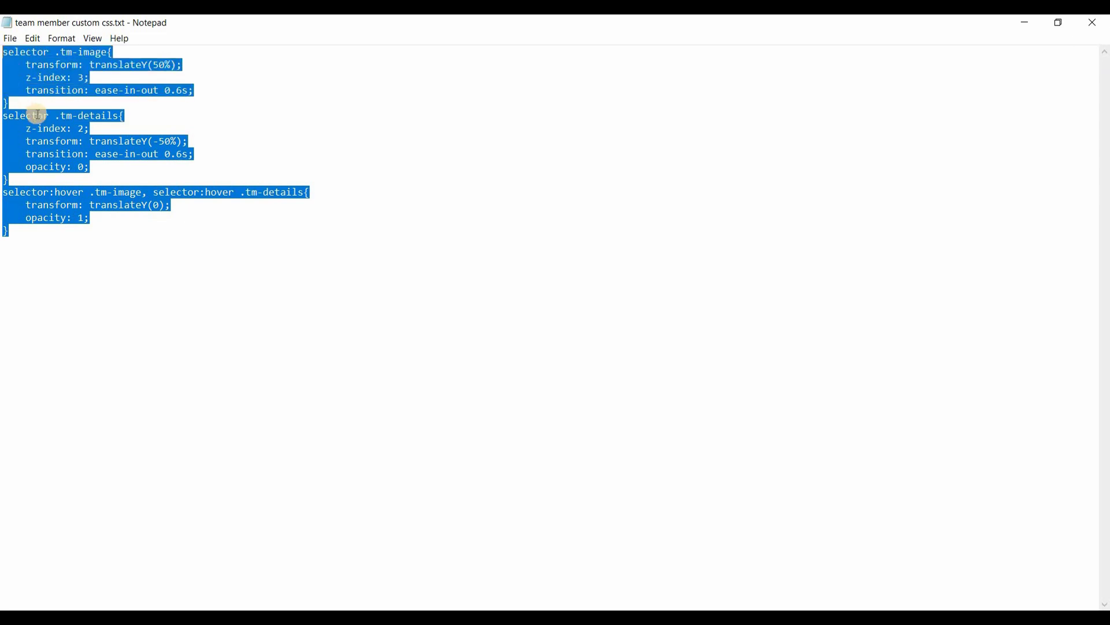
mouse_move(522, 578)
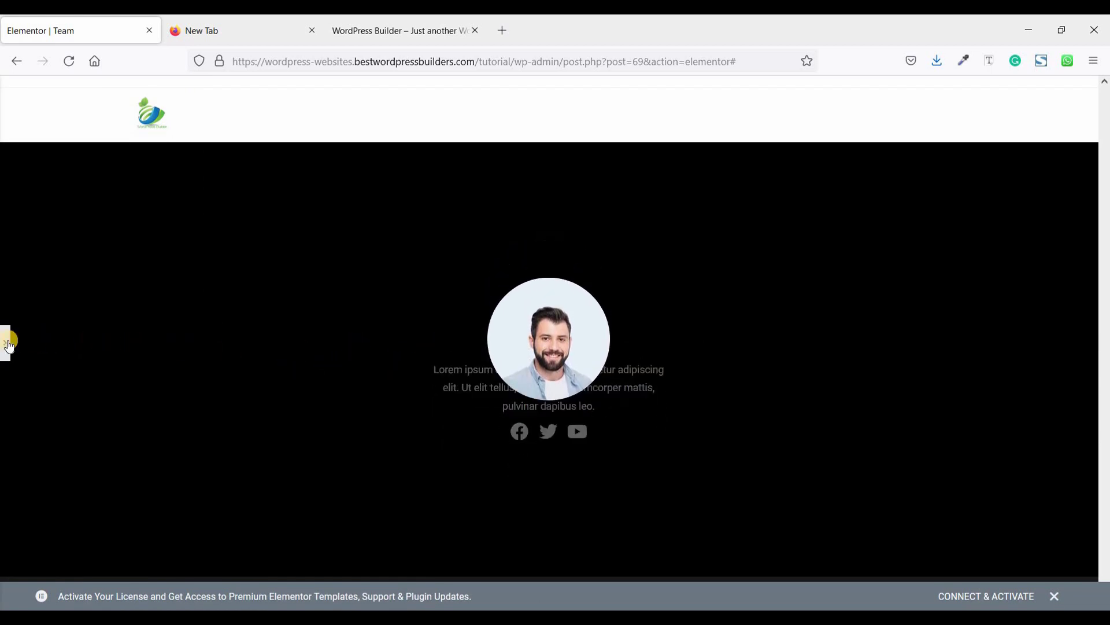
Step: Duplicate the styled member column so three photo cards sit side by side
left_click(7, 341)
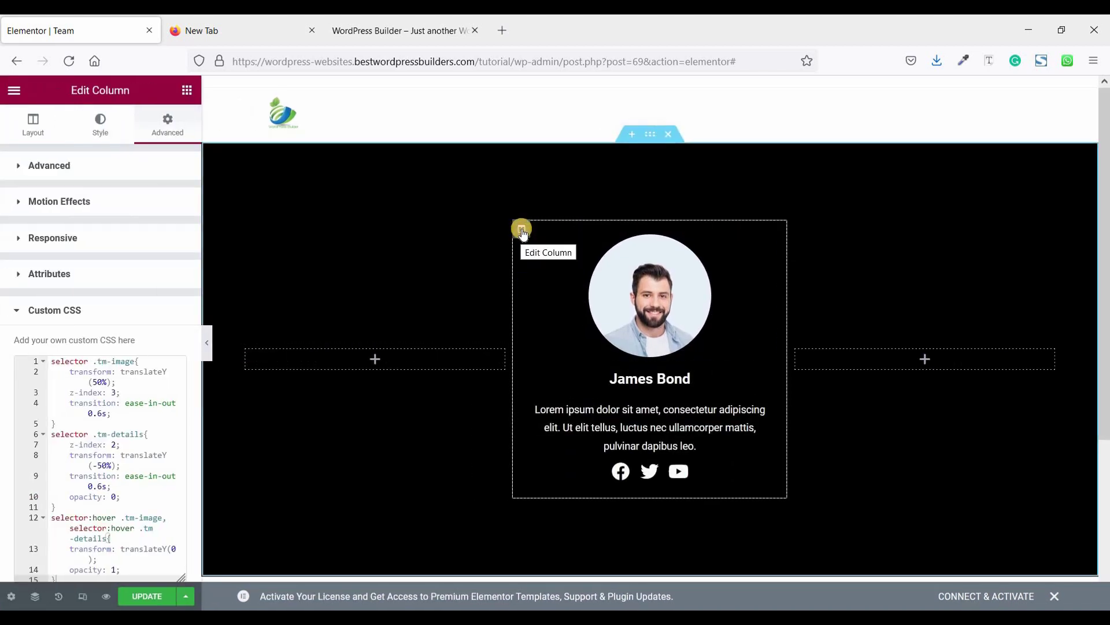
right_click(522, 228)
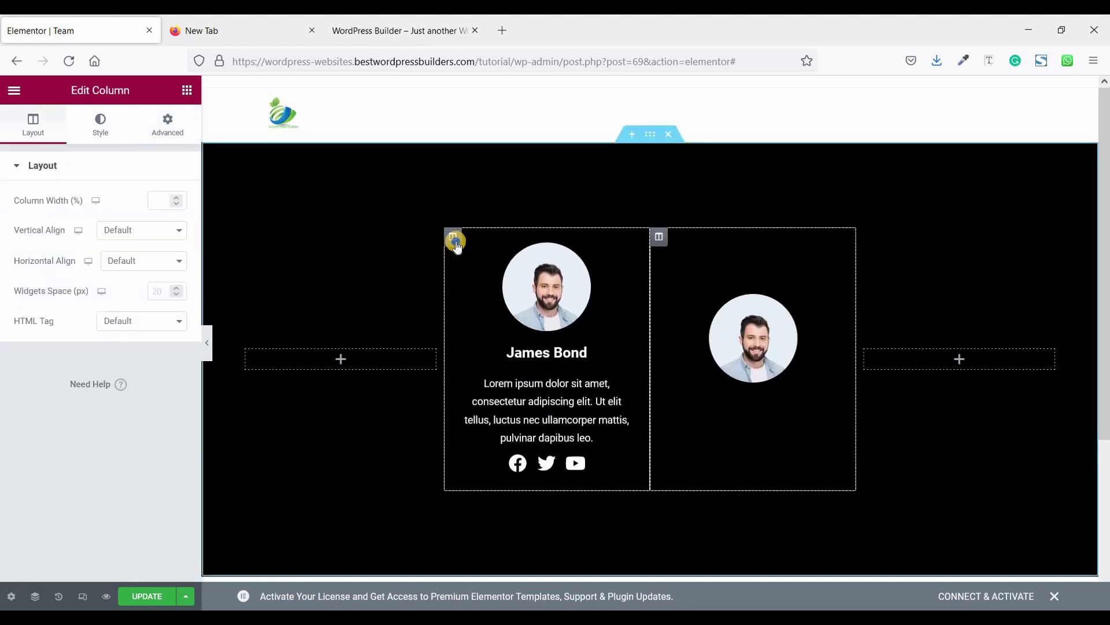
right_click(453, 239)
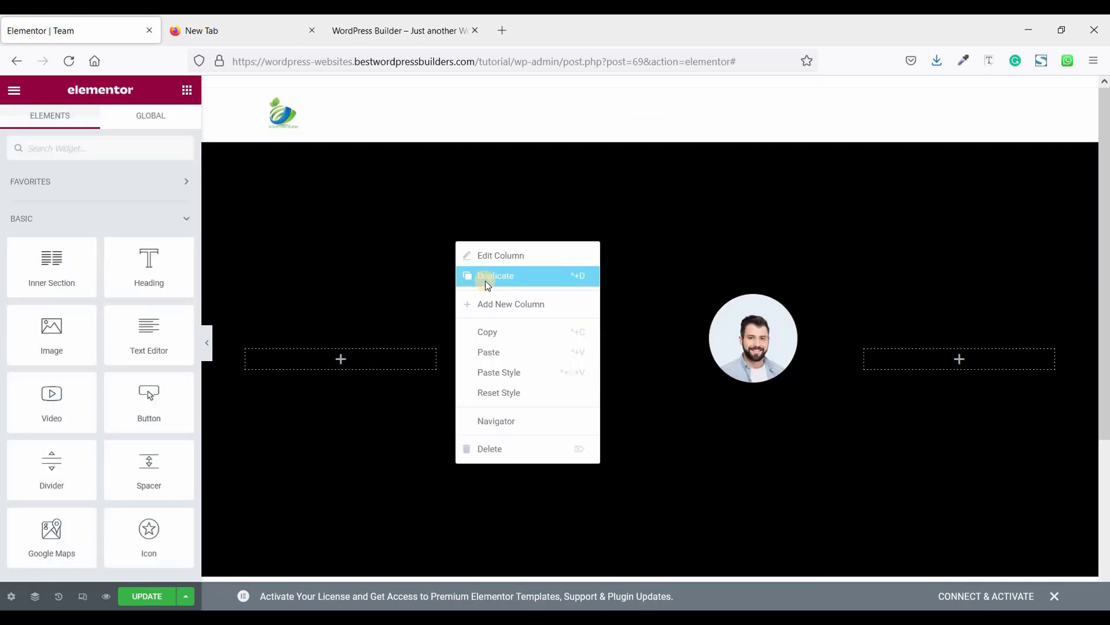
left_click(497, 275)
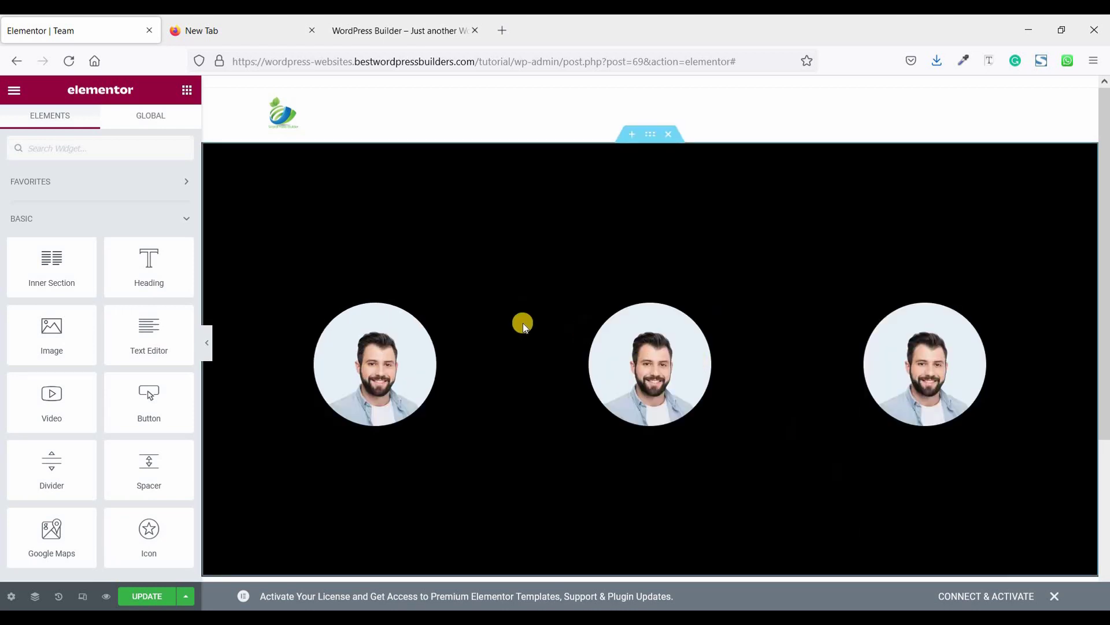
Step: Replace the first column's photo with the portrait of the man in glasses
left_click(374, 363)
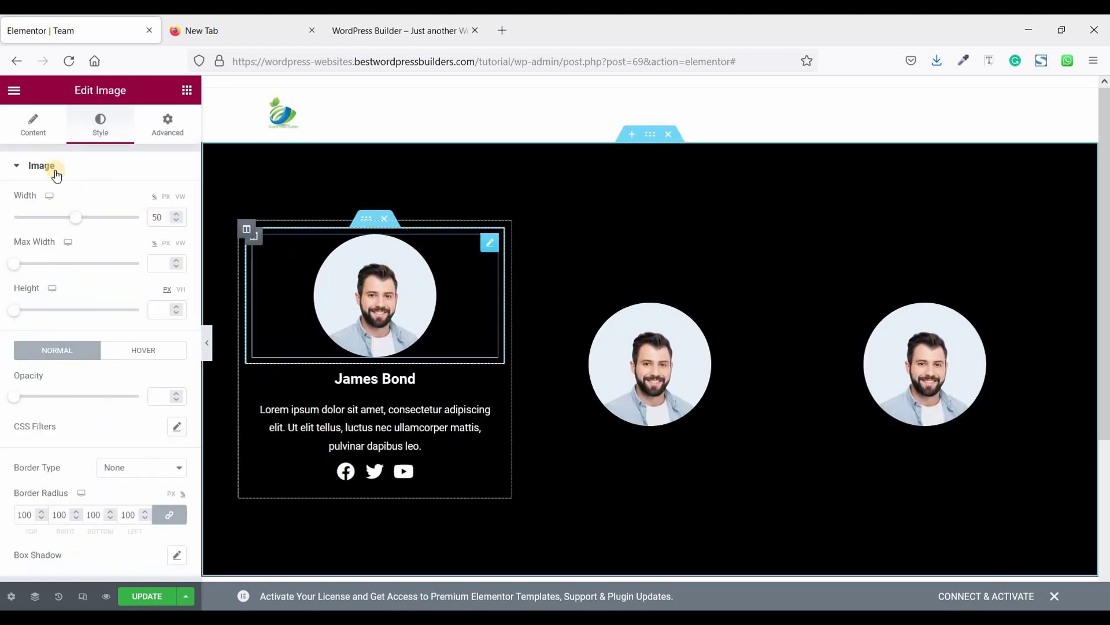
left_click(32, 124)
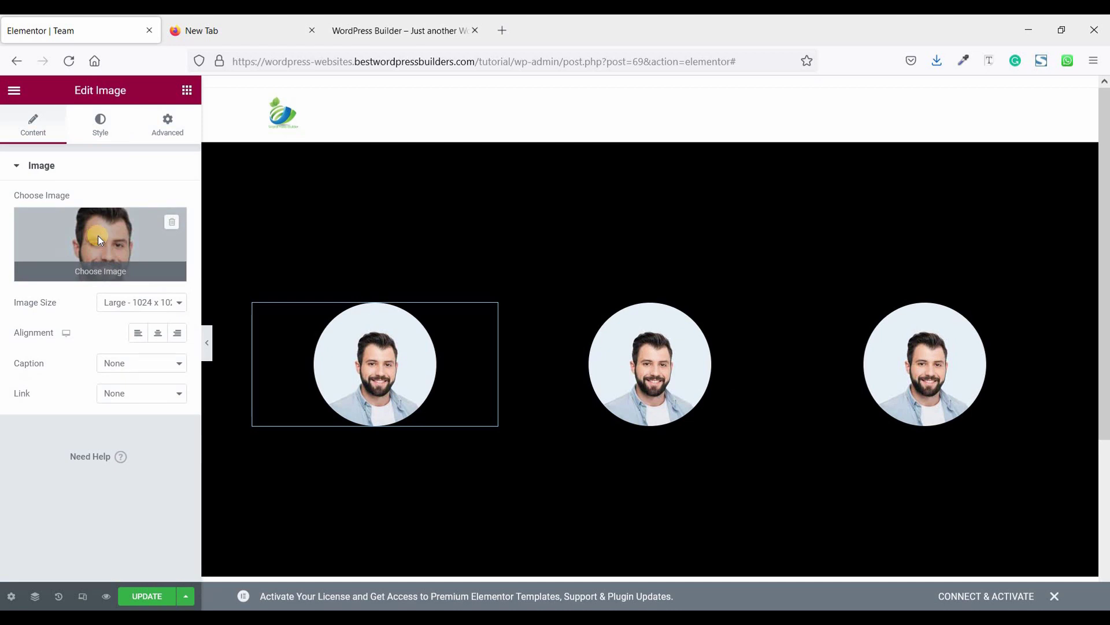
left_click(99, 243)
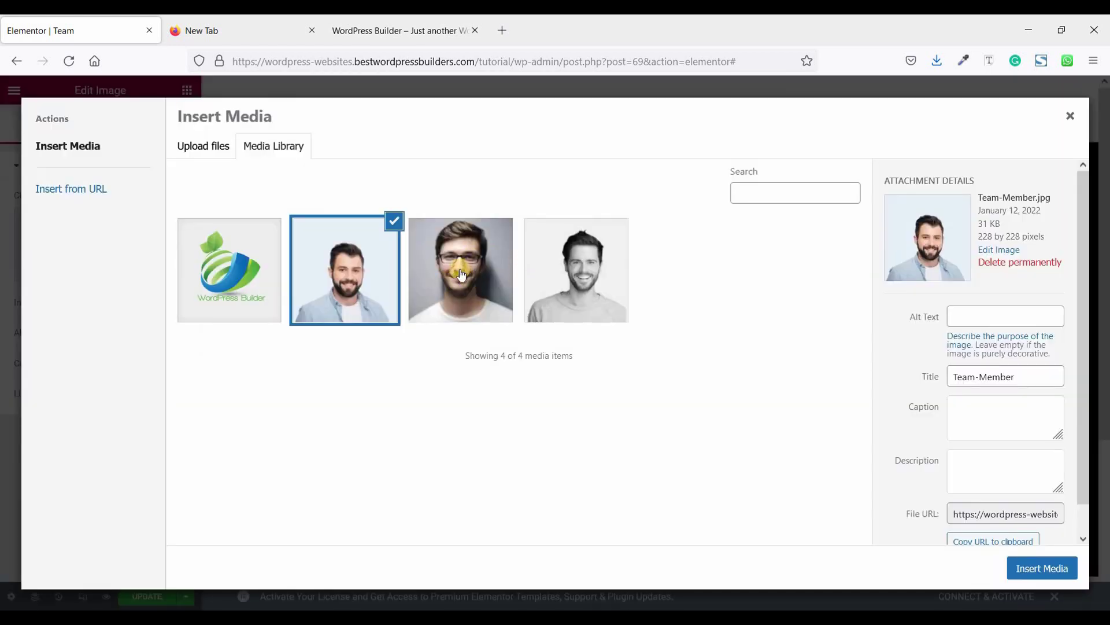
left_click(460, 270)
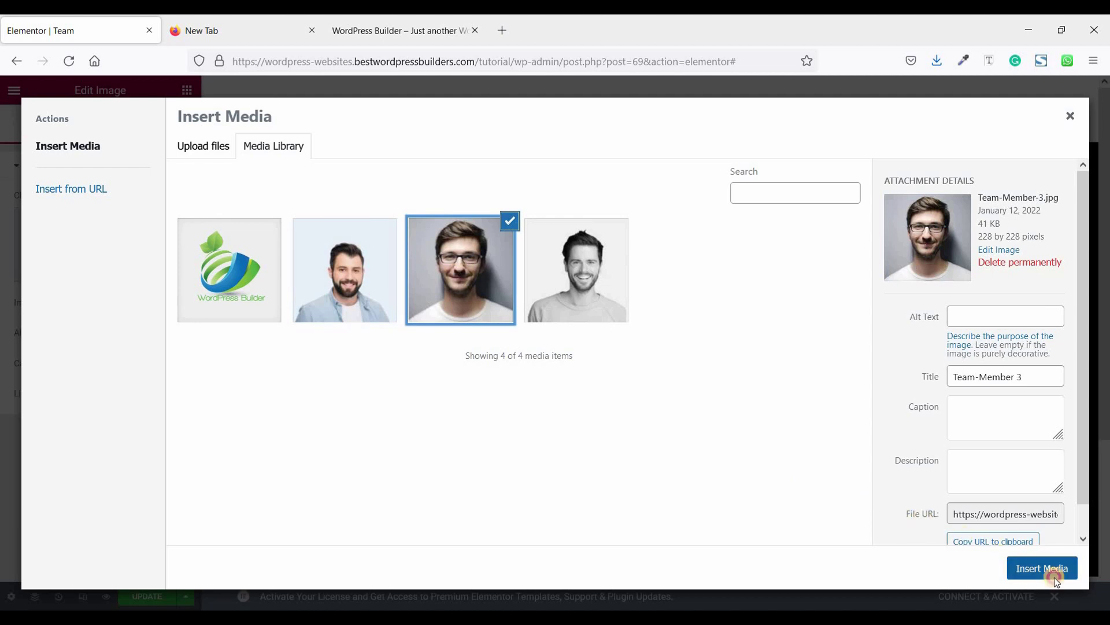
left_click(1042, 566)
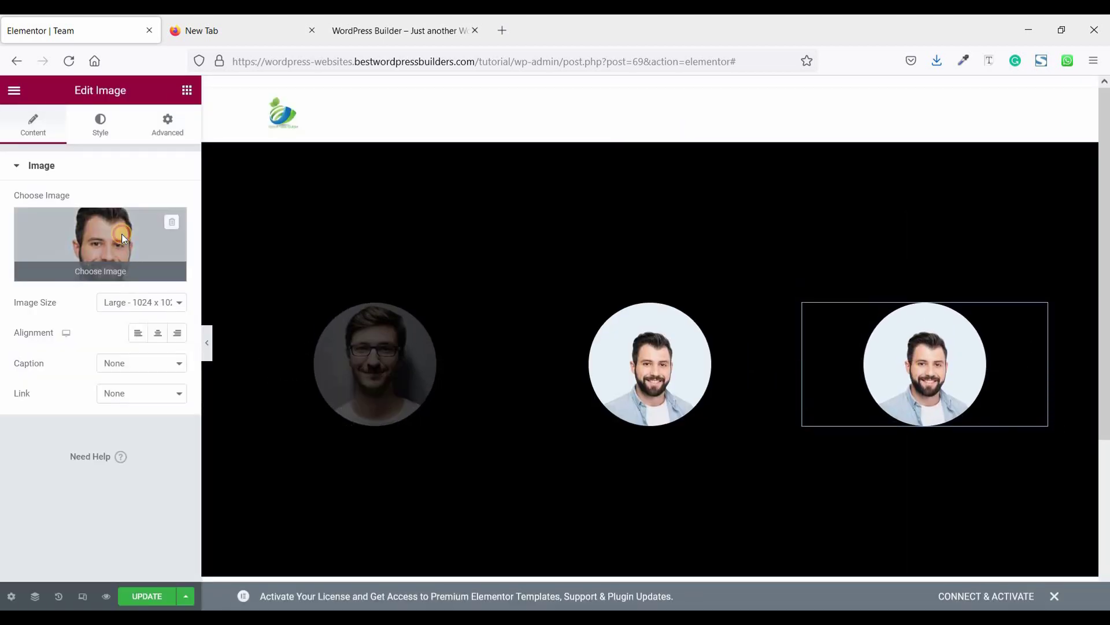
Step: Replace the third column's photo with the black-and-white portrait
left_click(99, 244)
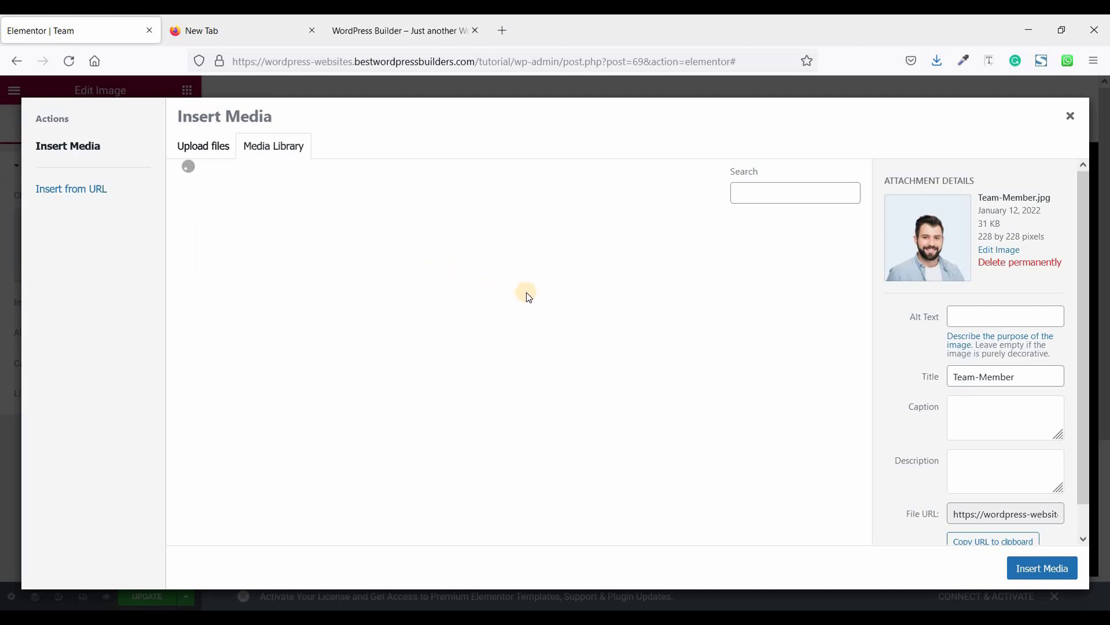
mouse_move(545, 294)
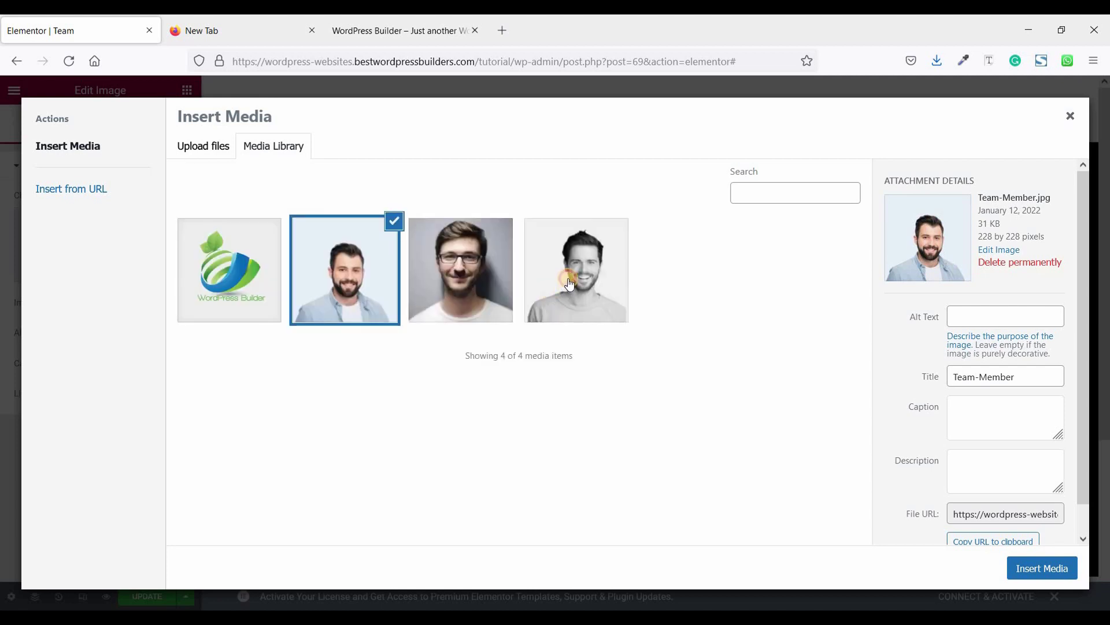
left_click(576, 270)
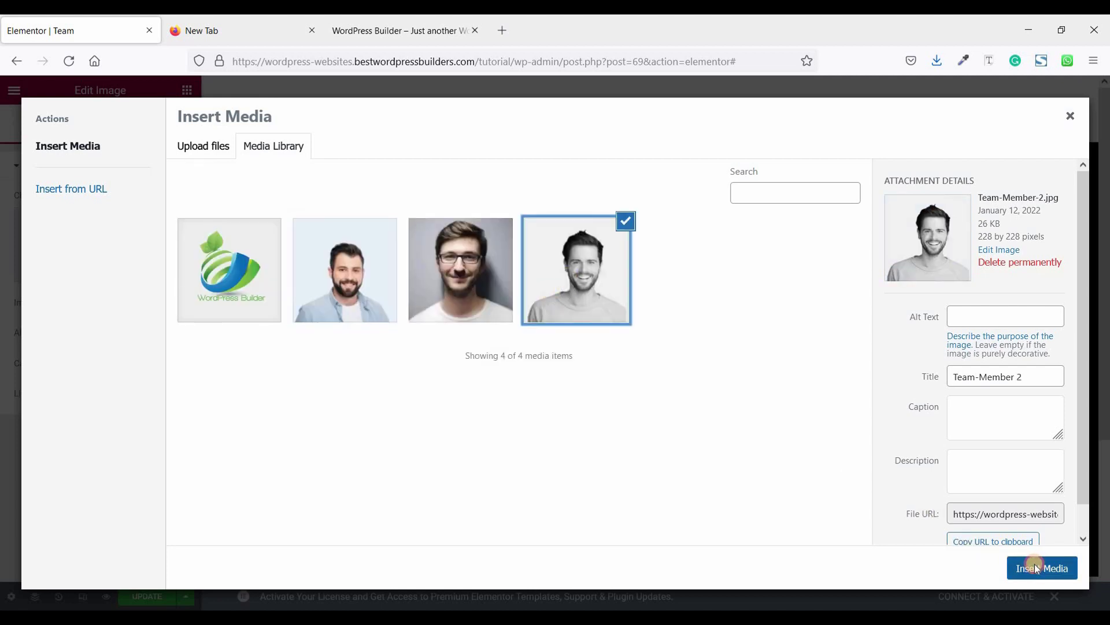
left_click(1043, 568)
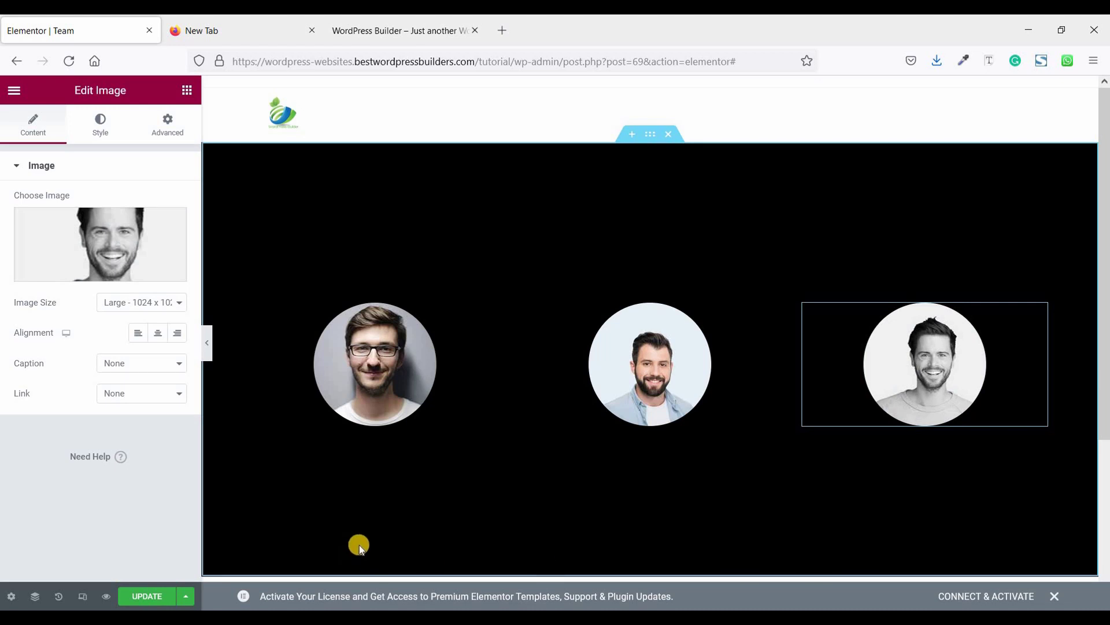
mouse_move(362, 537)
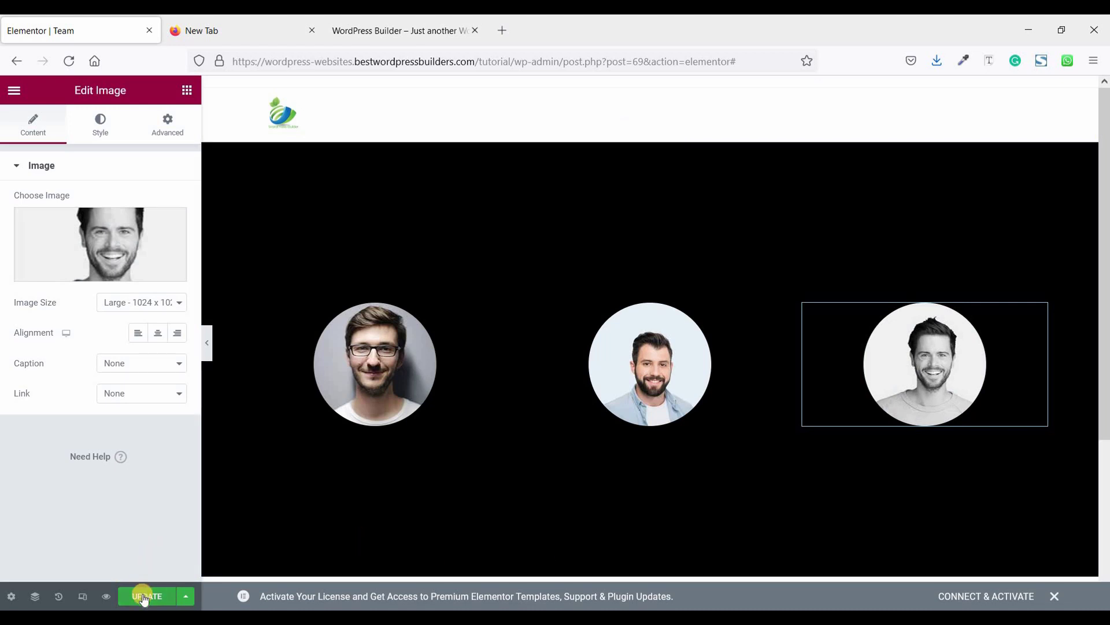
Step: Update the Team page to save the three member cards
left_click(147, 596)
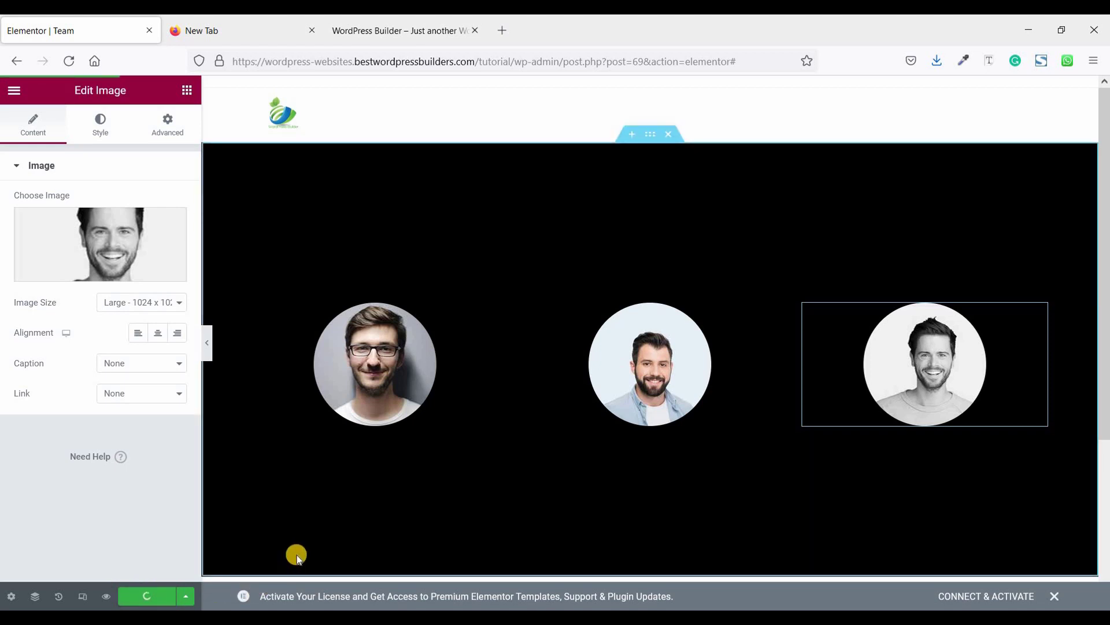
mouse_move(746, 563)
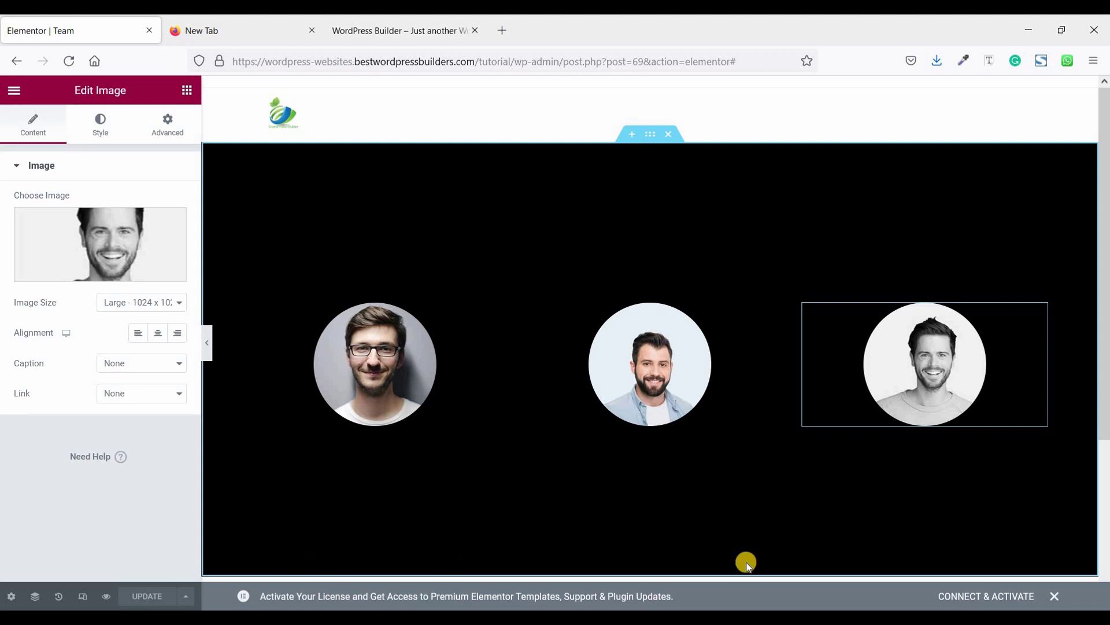